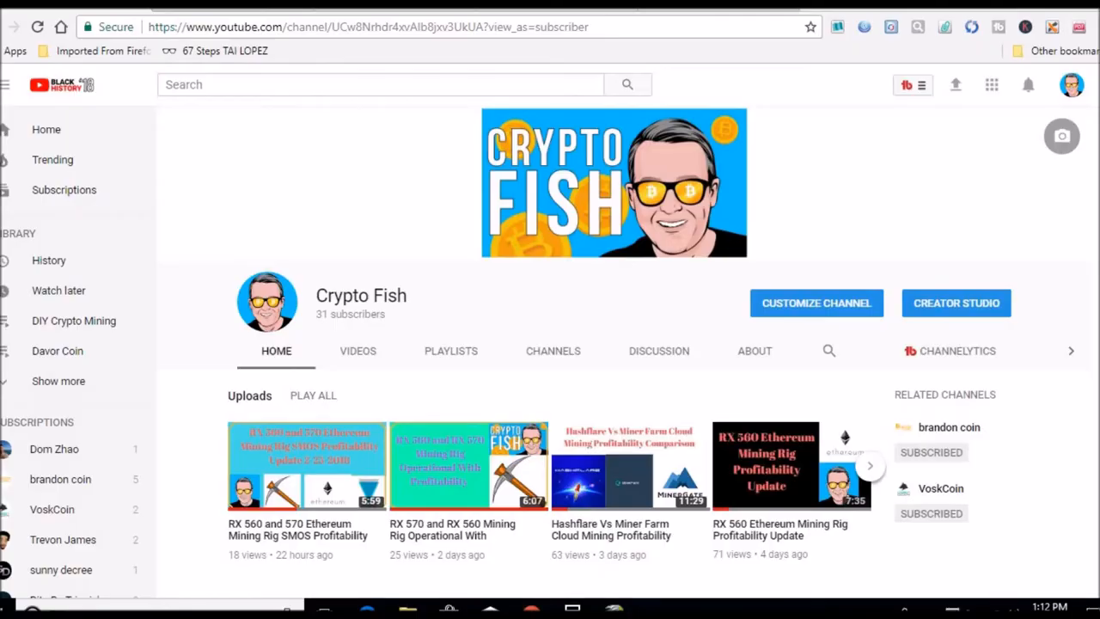
mouse_move(285, 266)
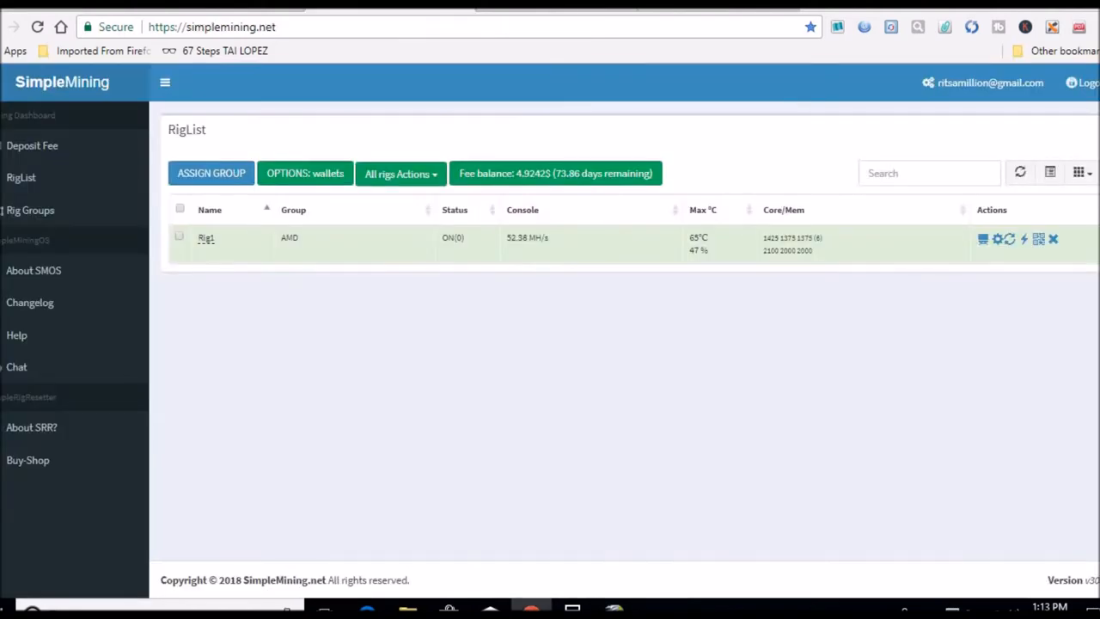
mouse_move(454, 238)
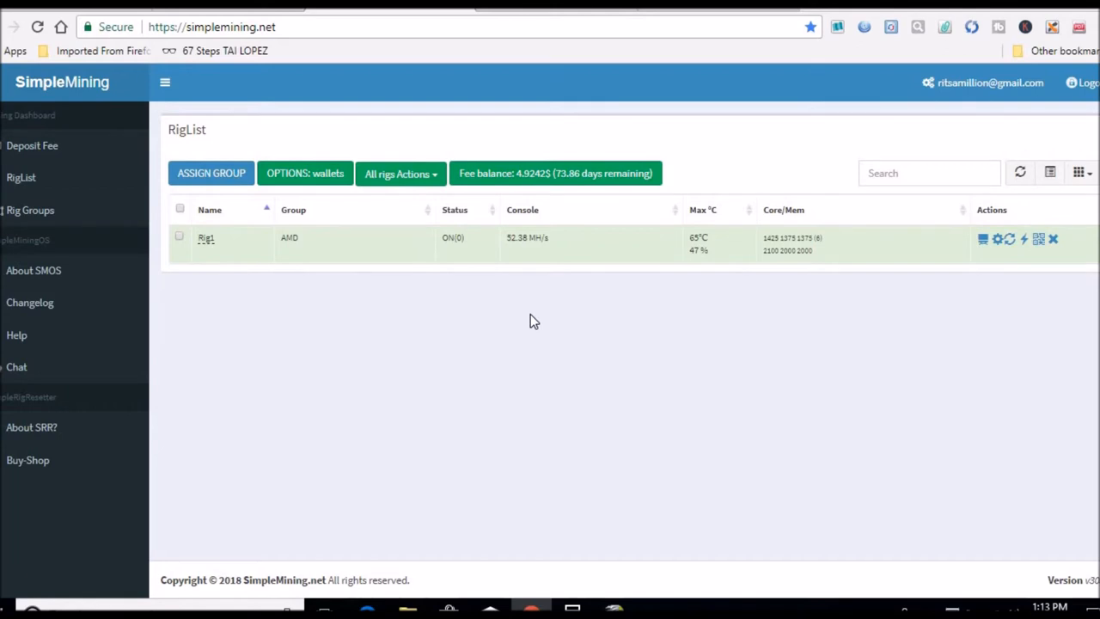
mouse_move(713, 316)
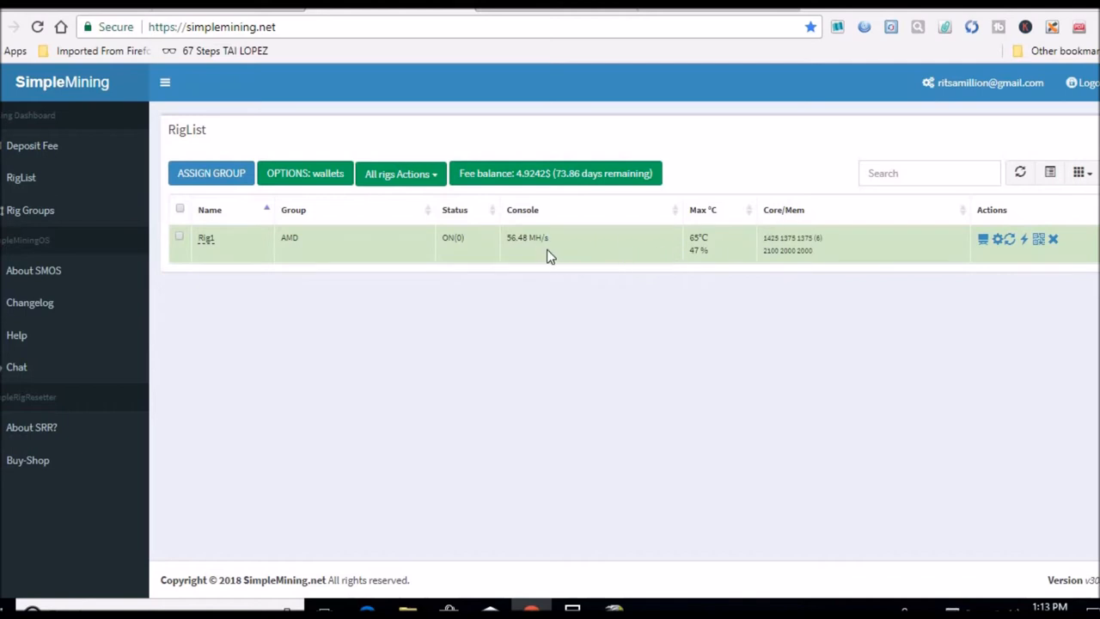
mouse_move(526, 237)
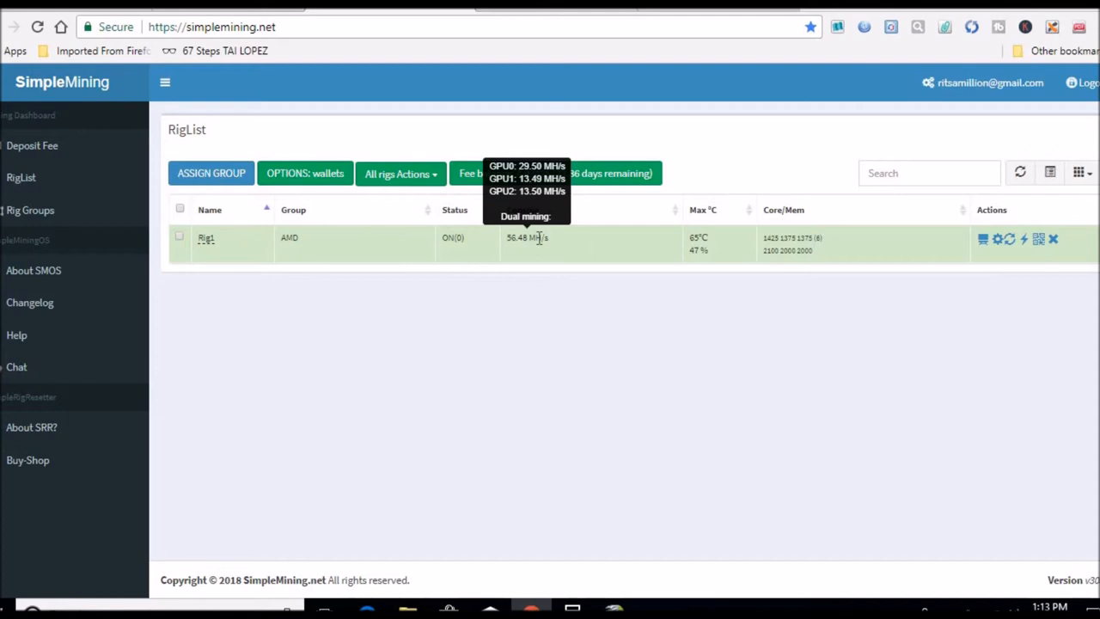
mouse_move(574, 265)
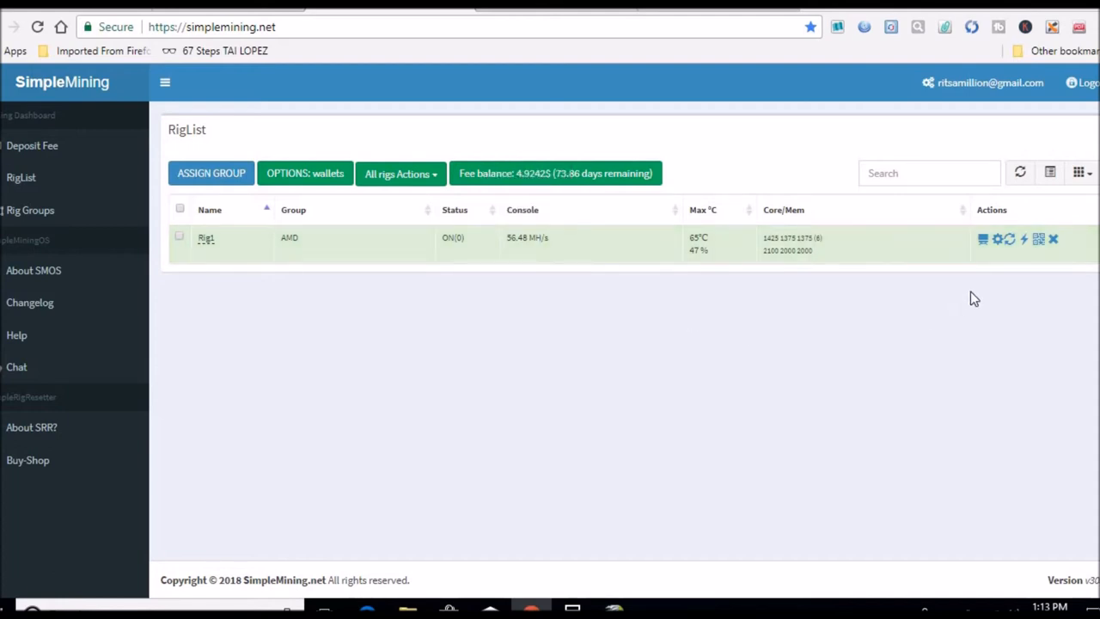
Bring up the AMD rig's overclocking settings with its core and memory values
left_click(997, 239)
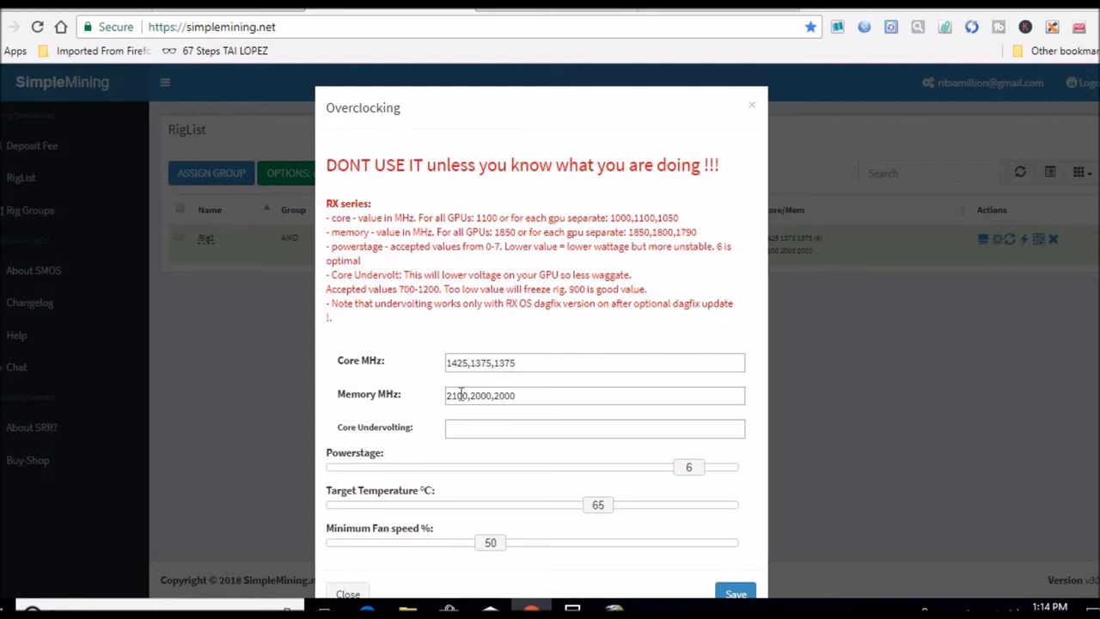
mouse_move(473, 386)
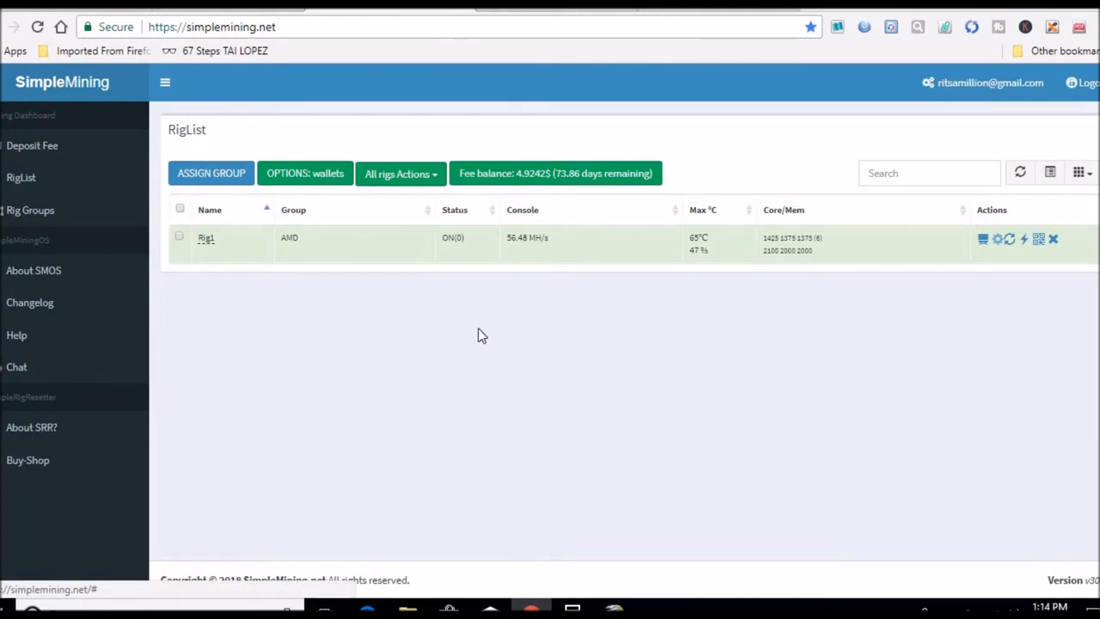
mouse_move(700, 238)
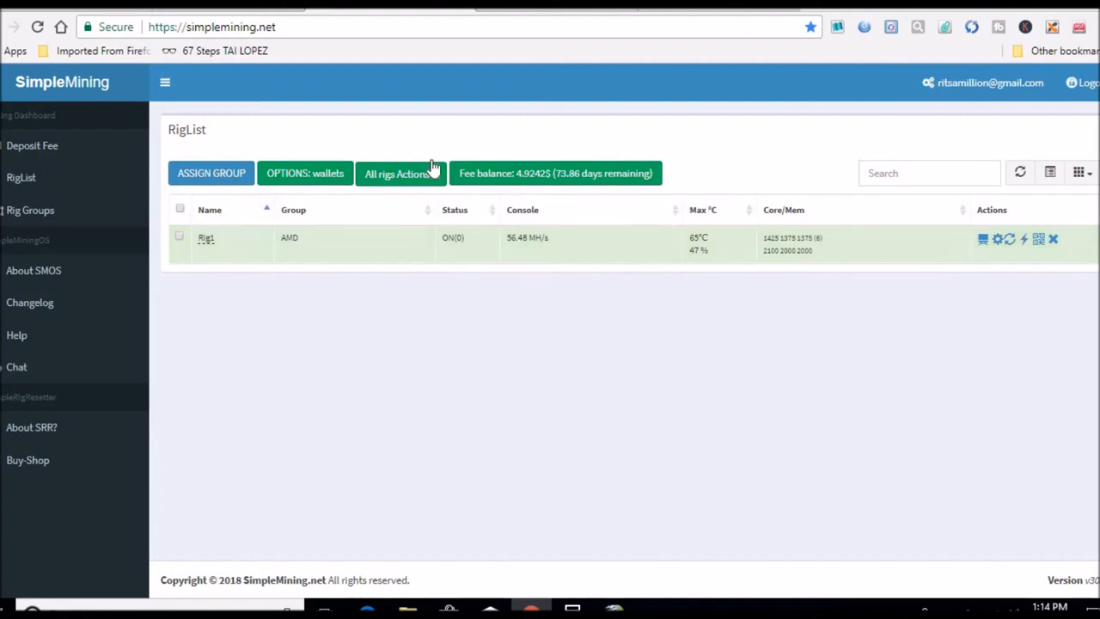
mouse_move(421, 124)
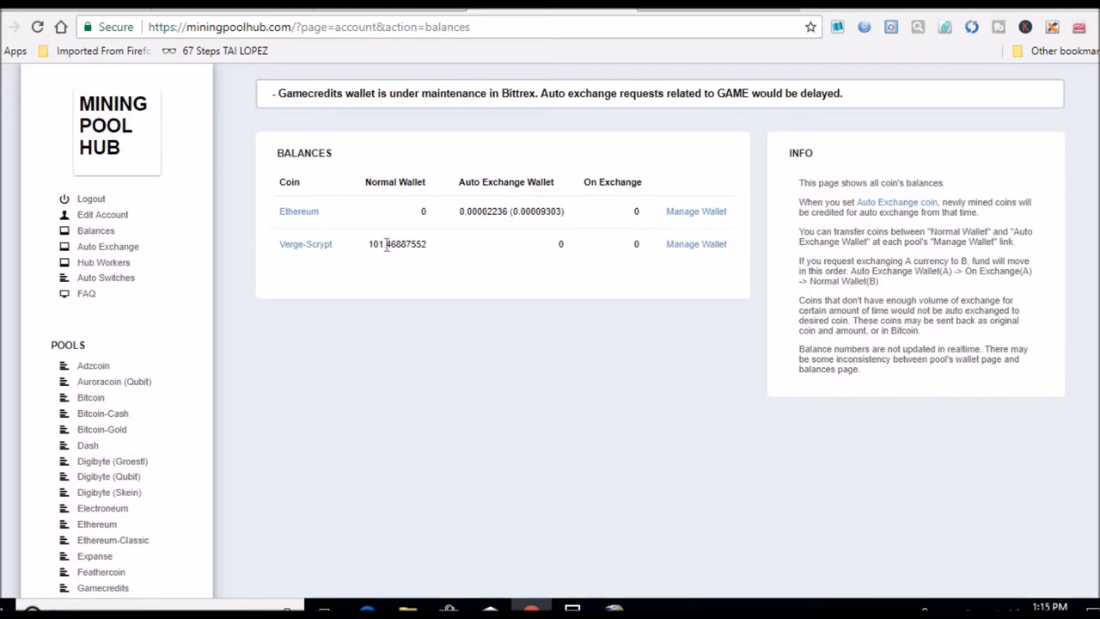
mouse_move(382, 463)
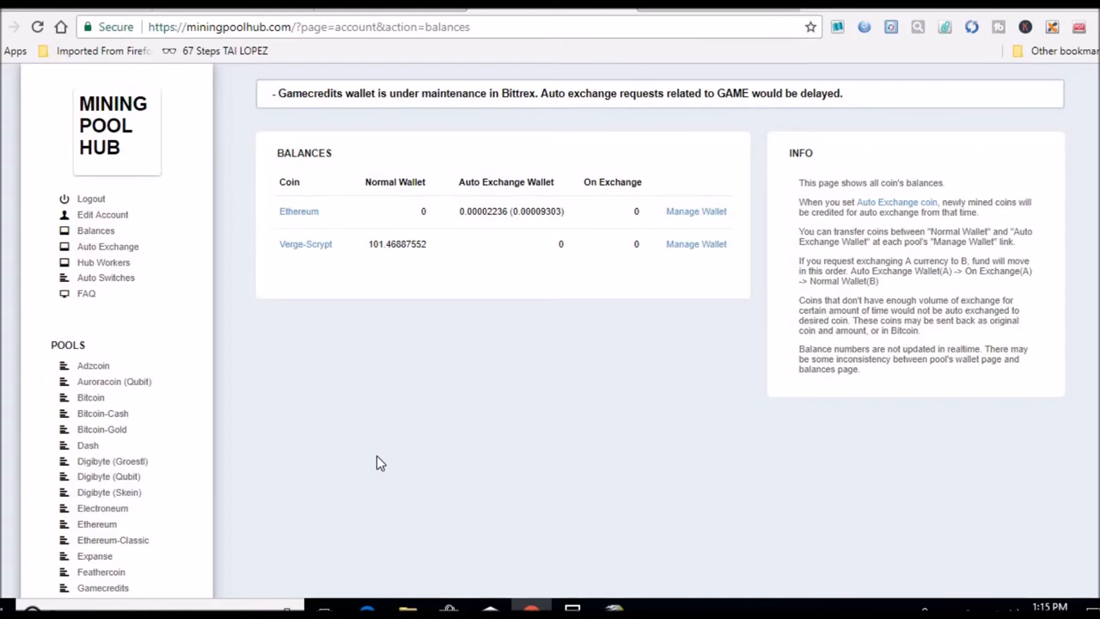
mouse_move(409, 327)
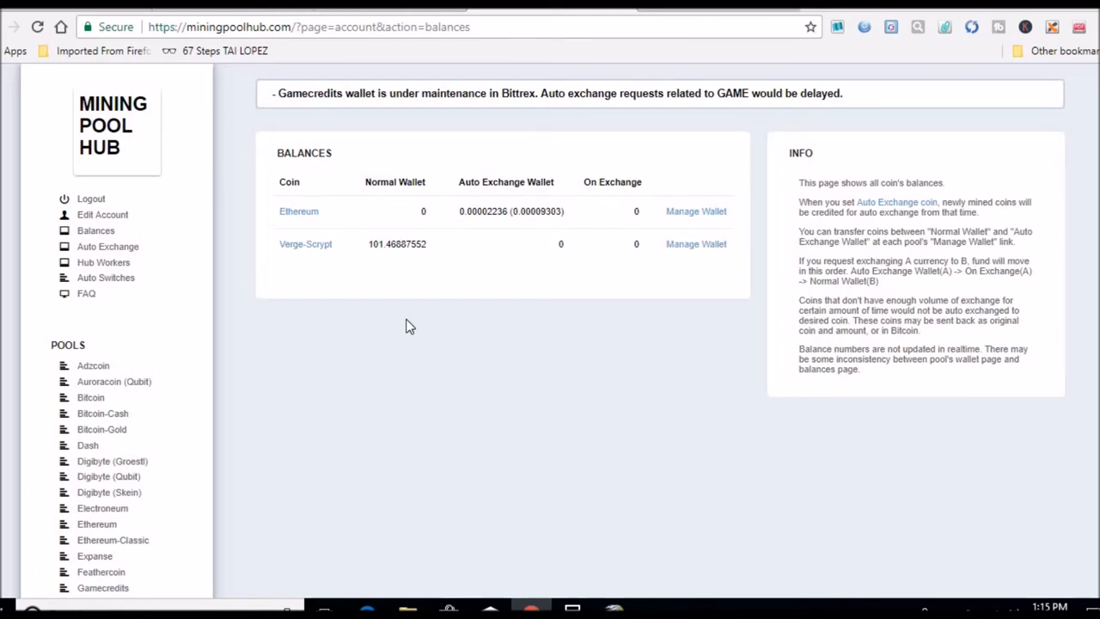
mouse_move(333, 210)
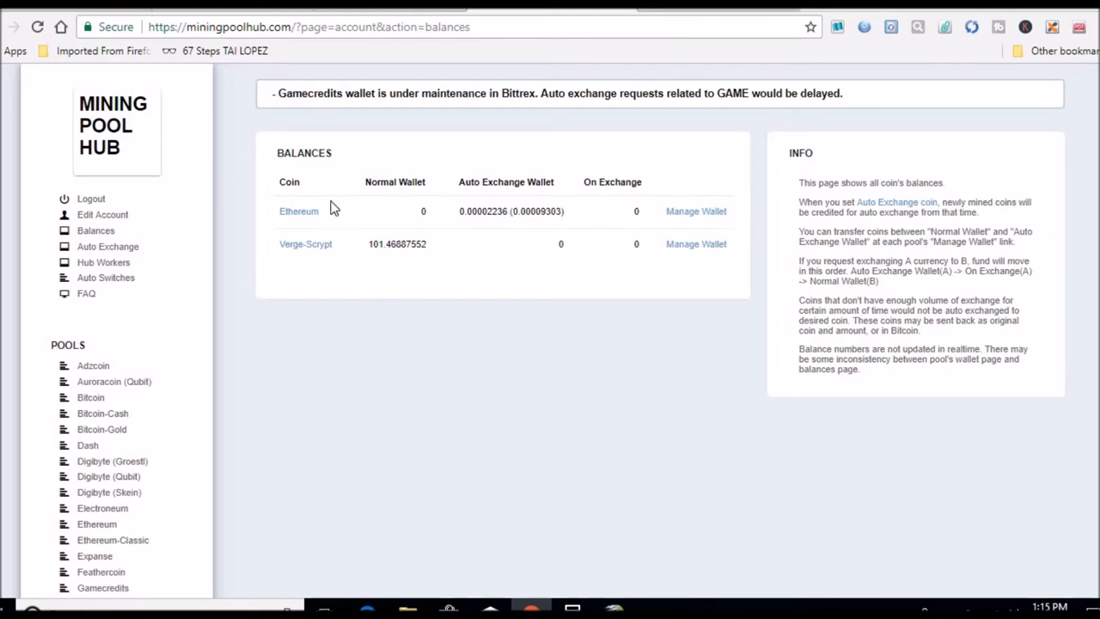
mouse_move(202, 417)
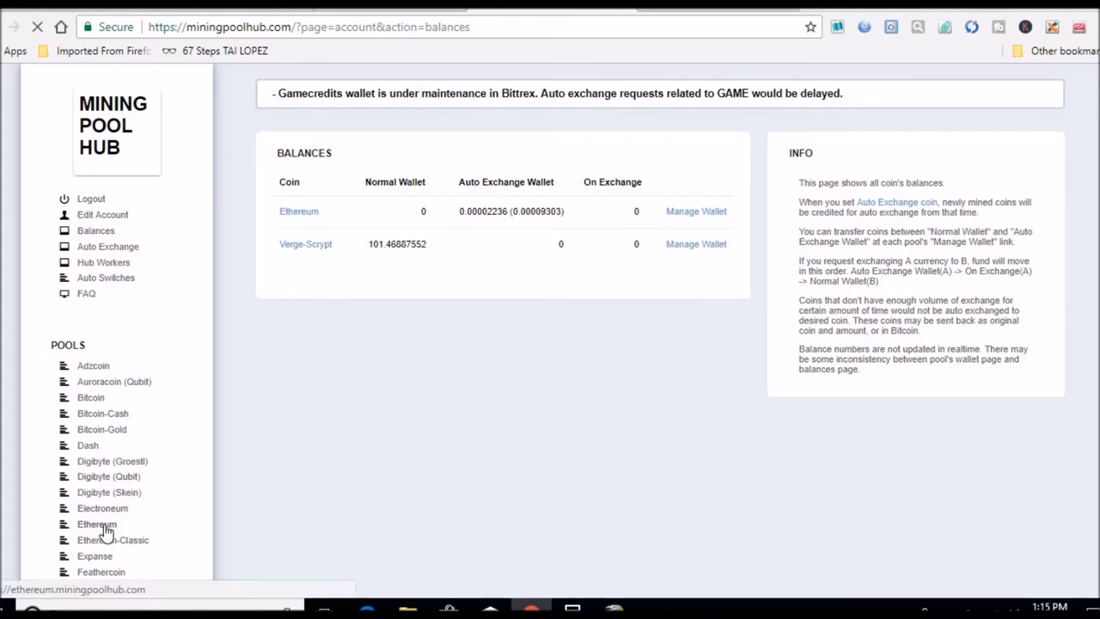
Select the 0.00361249 ETH last-24-hours credit under Recent Credits on the Ethereum dashboard
left_click(96, 524)
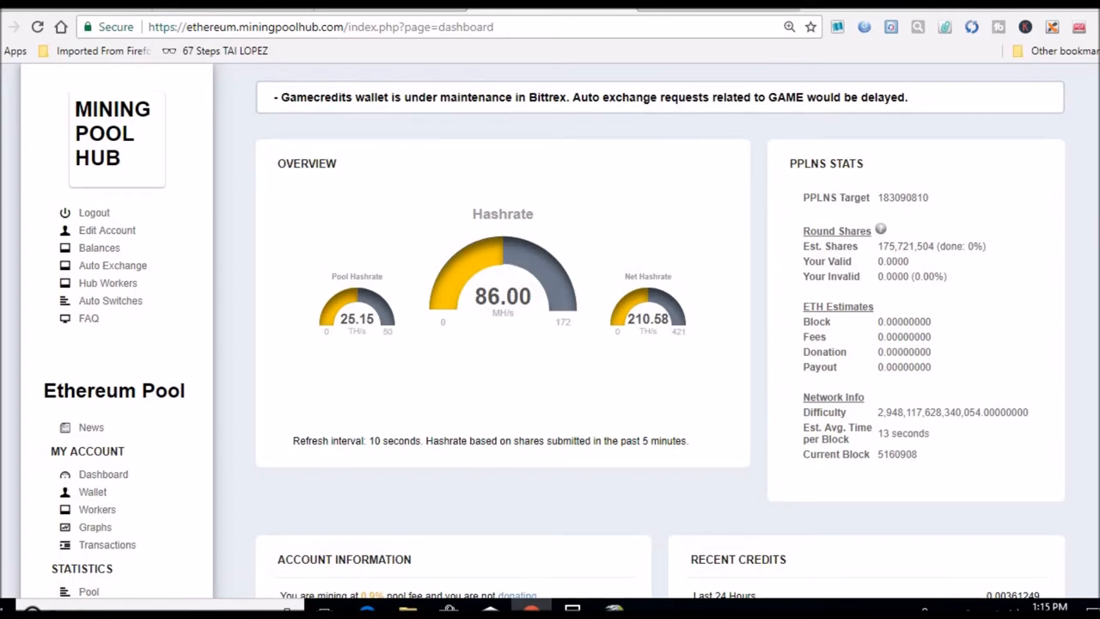
scroll("down", 3)
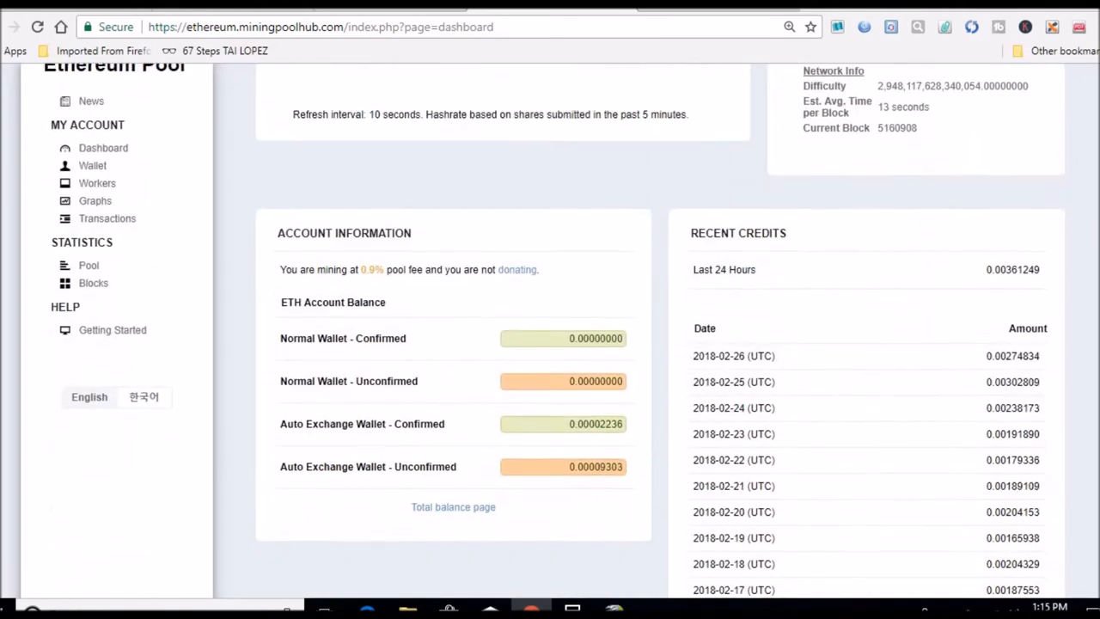
scroll("down", 3)
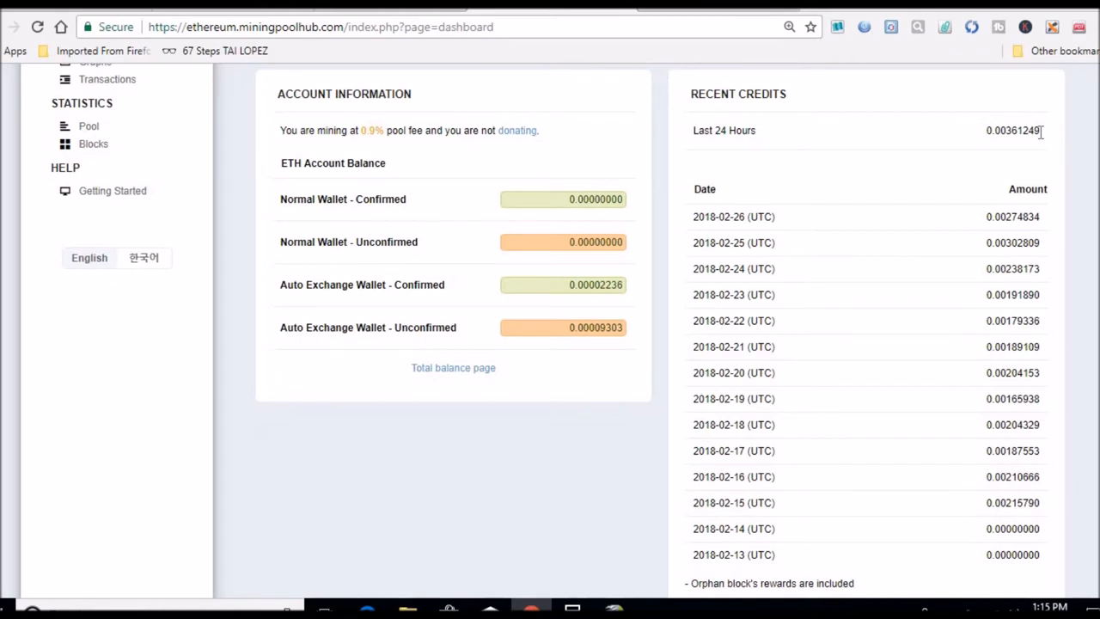
double_click(1013, 131)
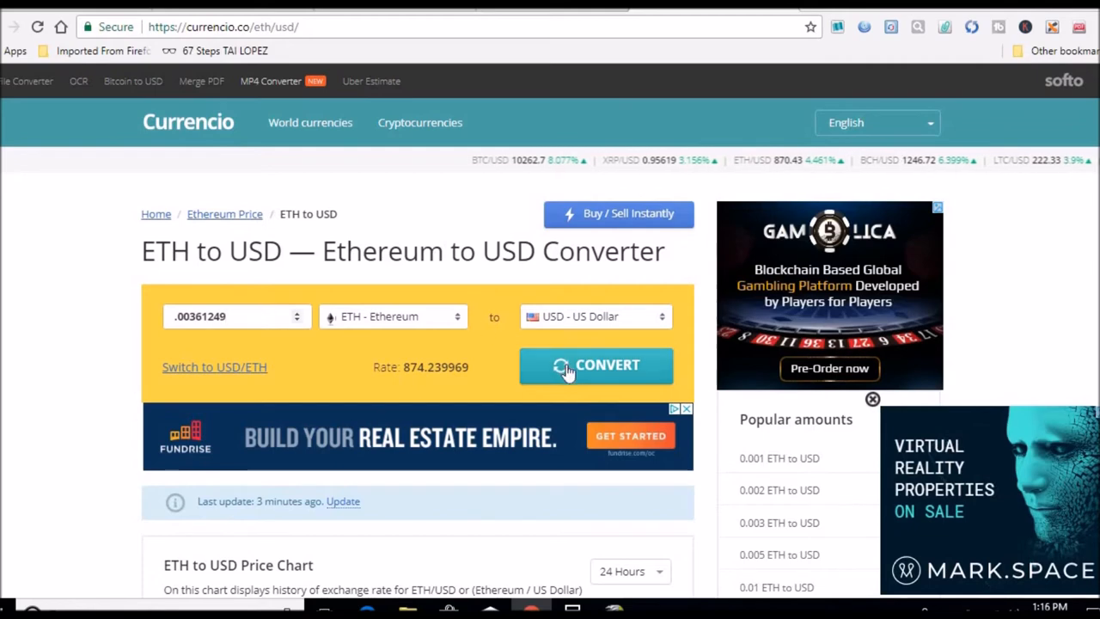
Convert 0.00361249 ETH to 3.16 USD and halve it in Calculator to 1.58 per card
left_click(595, 364)
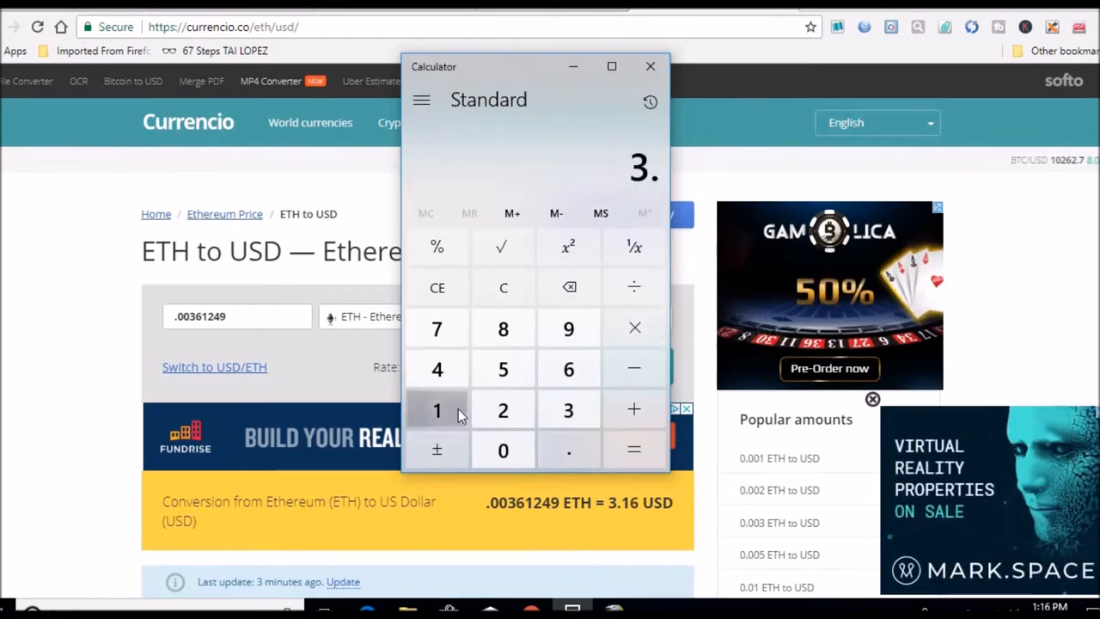
left_click(634, 367)
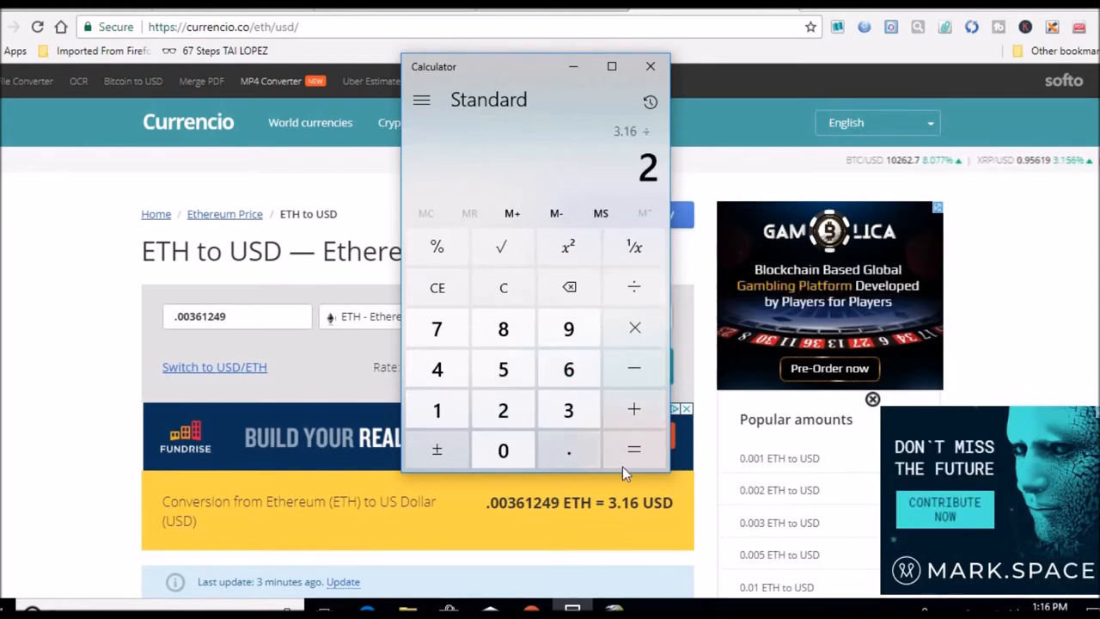
left_click(634, 451)
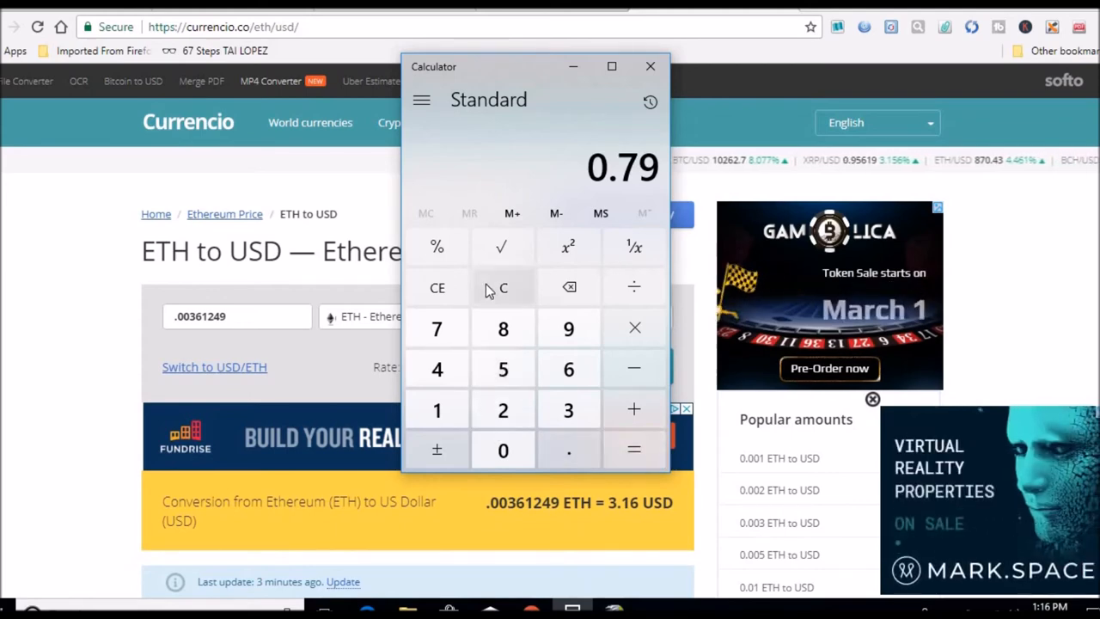
left_click(502, 287)
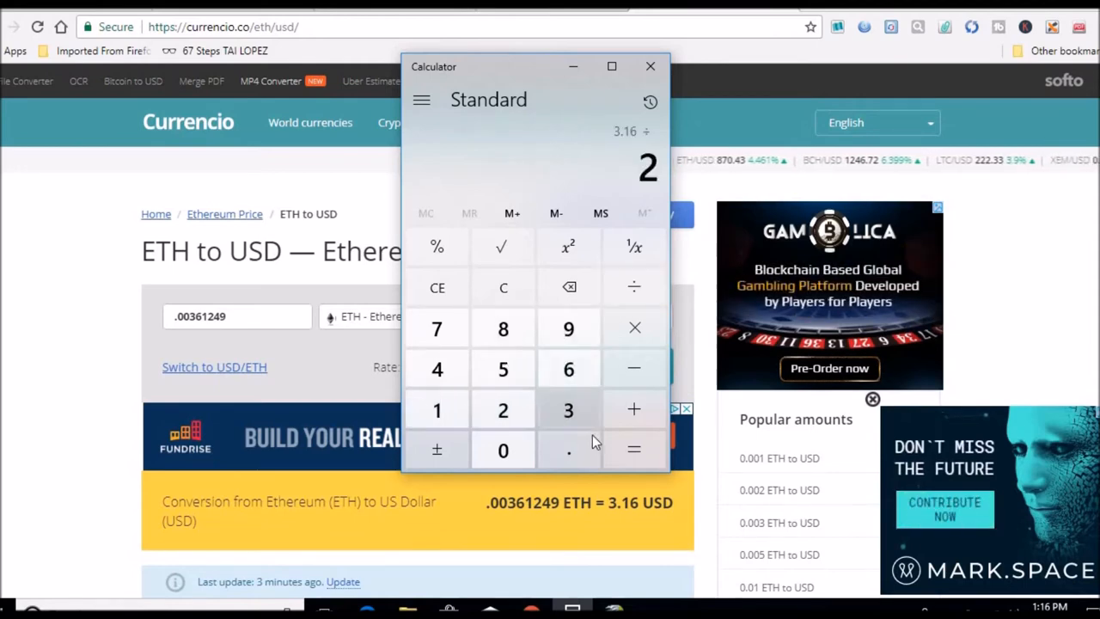
left_click(634, 450)
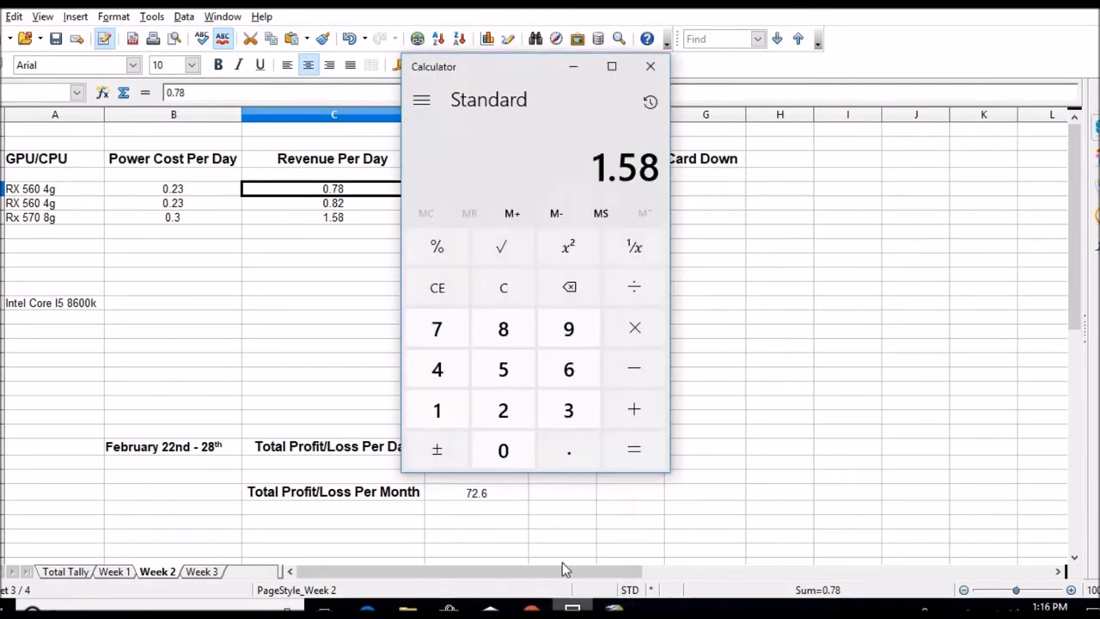
mouse_move(569, 287)
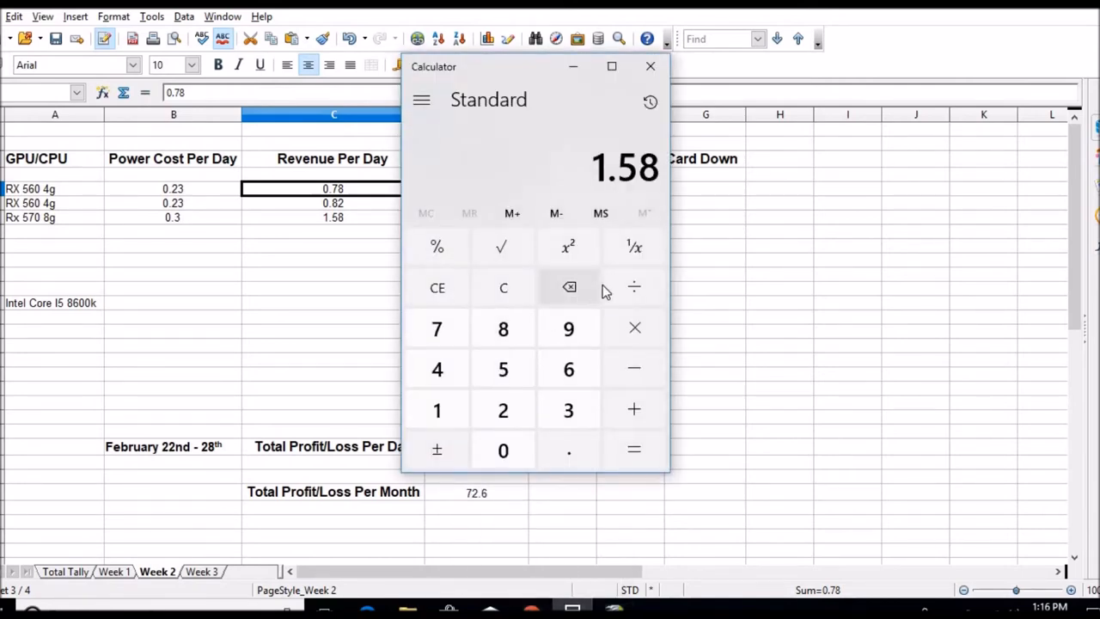
Work out 0.79 per RX 560 in Calculator and total the daily revenue
left_click(635, 287)
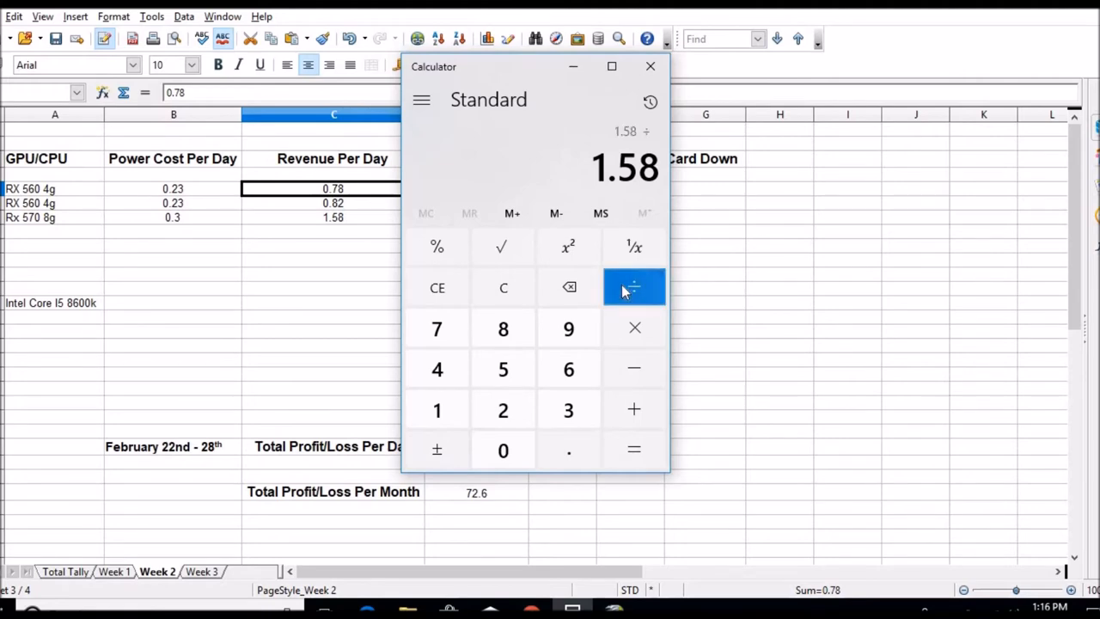
left_click(635, 450)
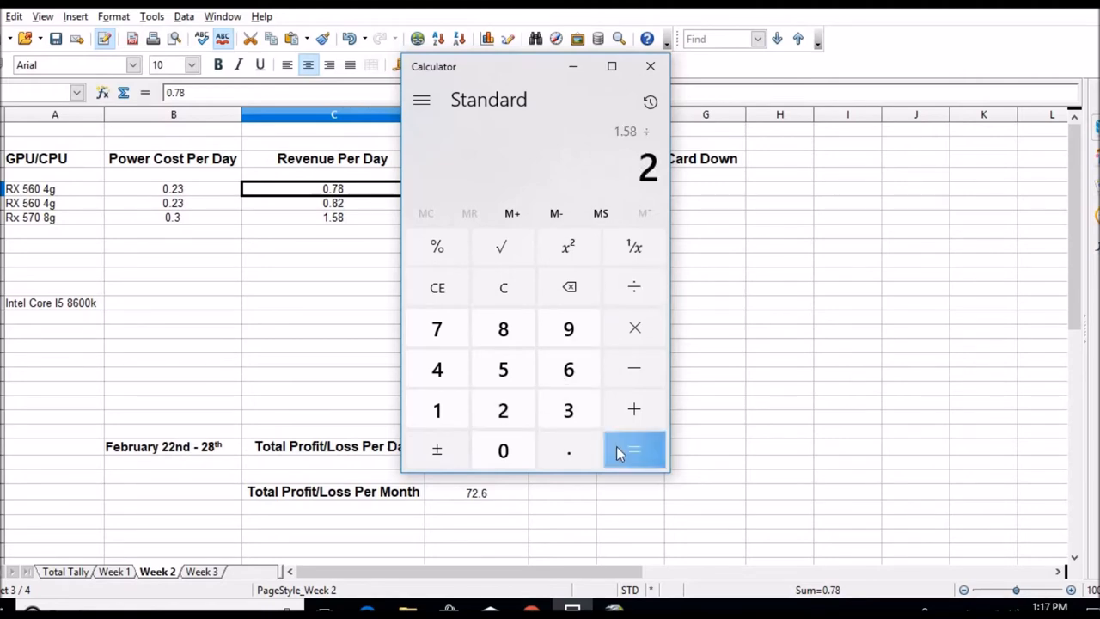
left_click(635, 451)
type("0.79")
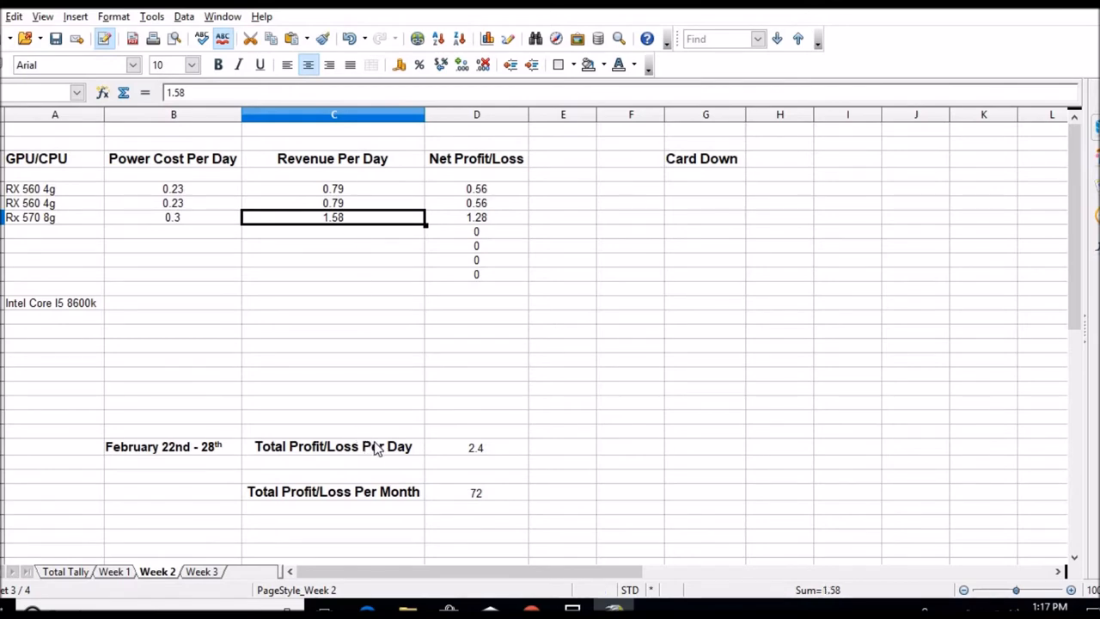
mouse_move(445, 451)
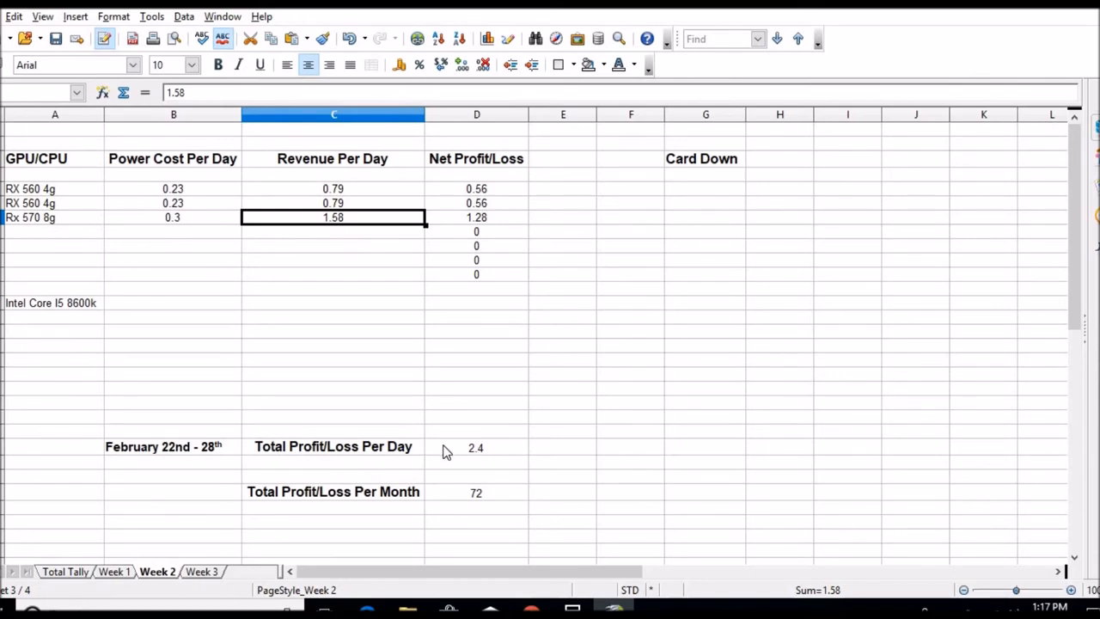
mouse_move(468, 499)
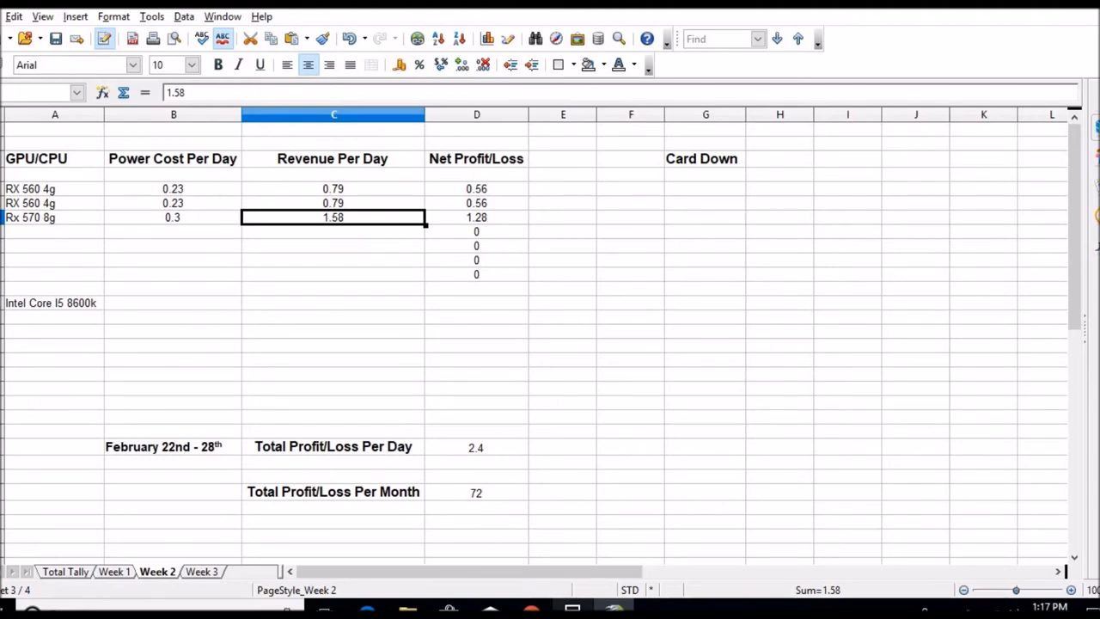
mouse_move(213, 326)
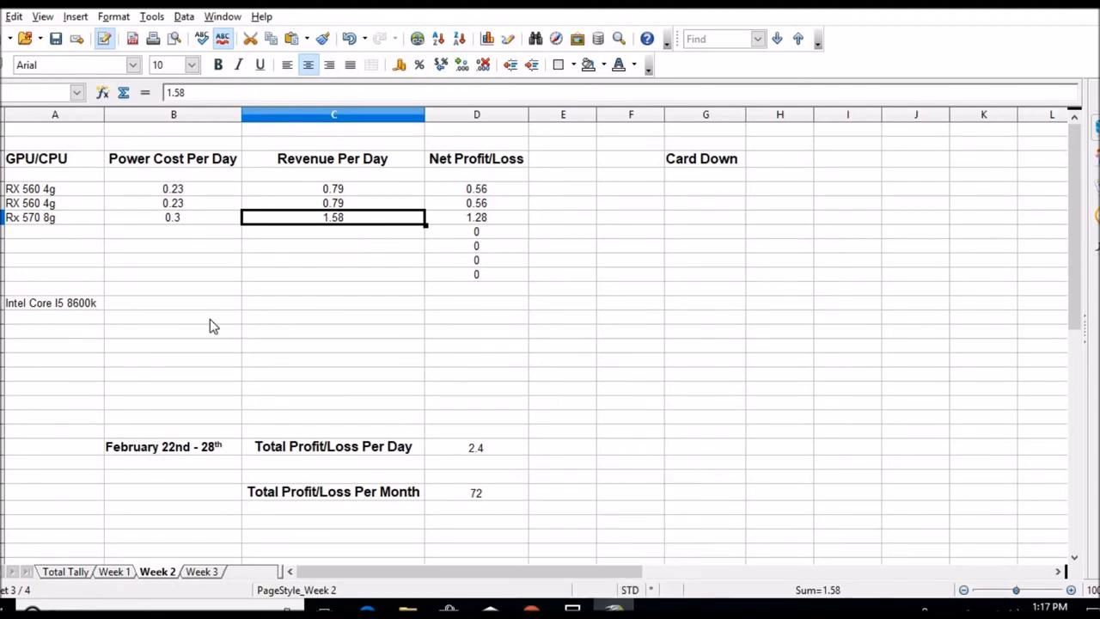
Save the mining spreadsheet, keeping its current format
left_click(55, 38)
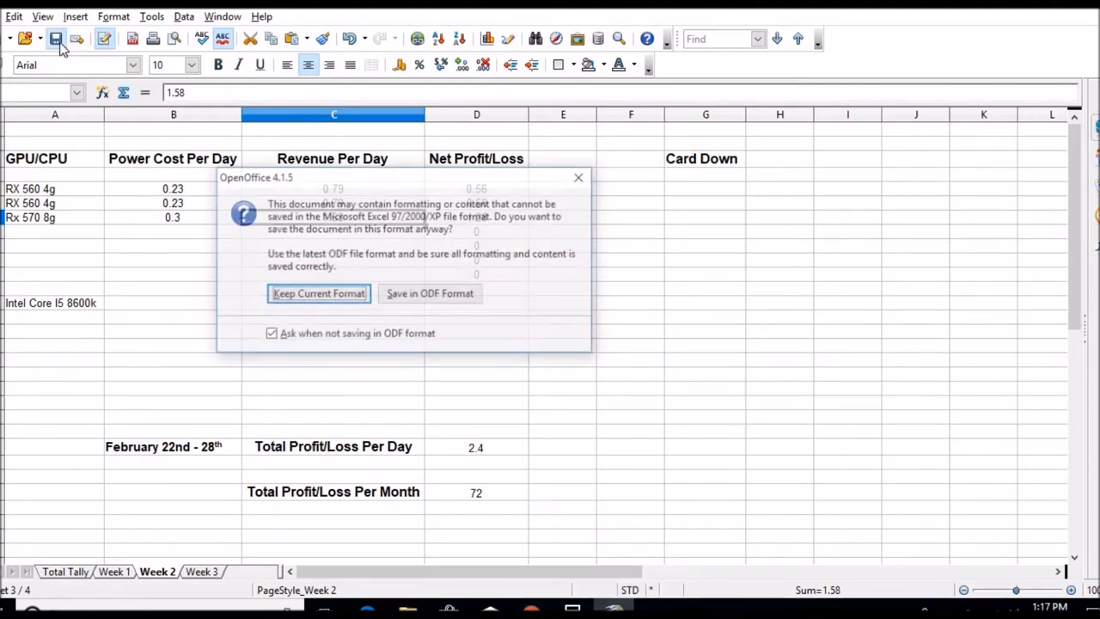
left_click(320, 292)
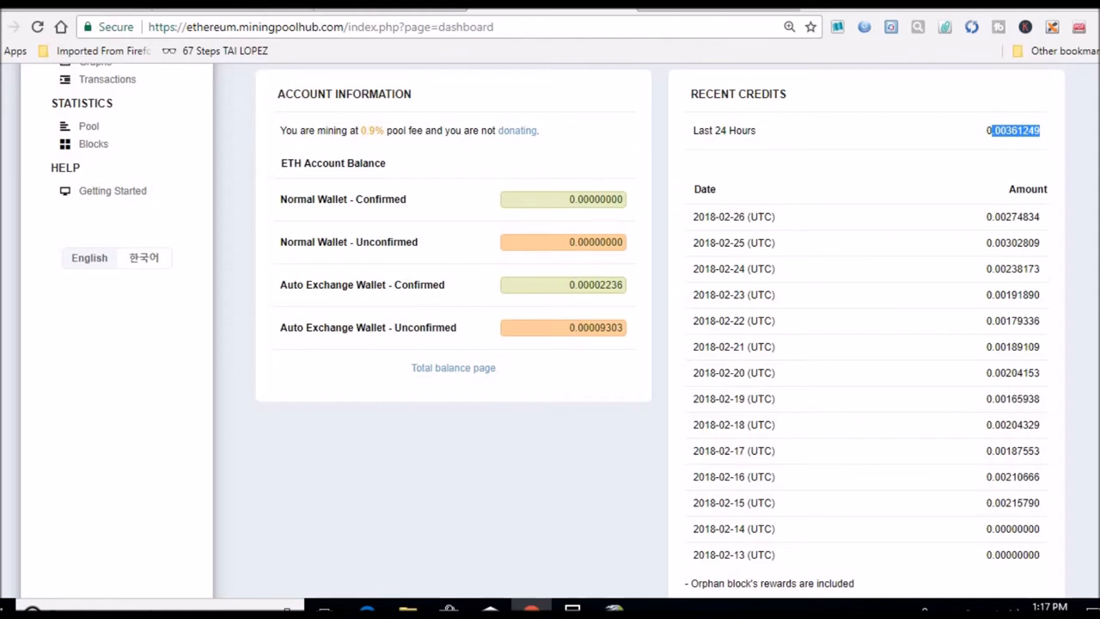
mouse_move(1066, 210)
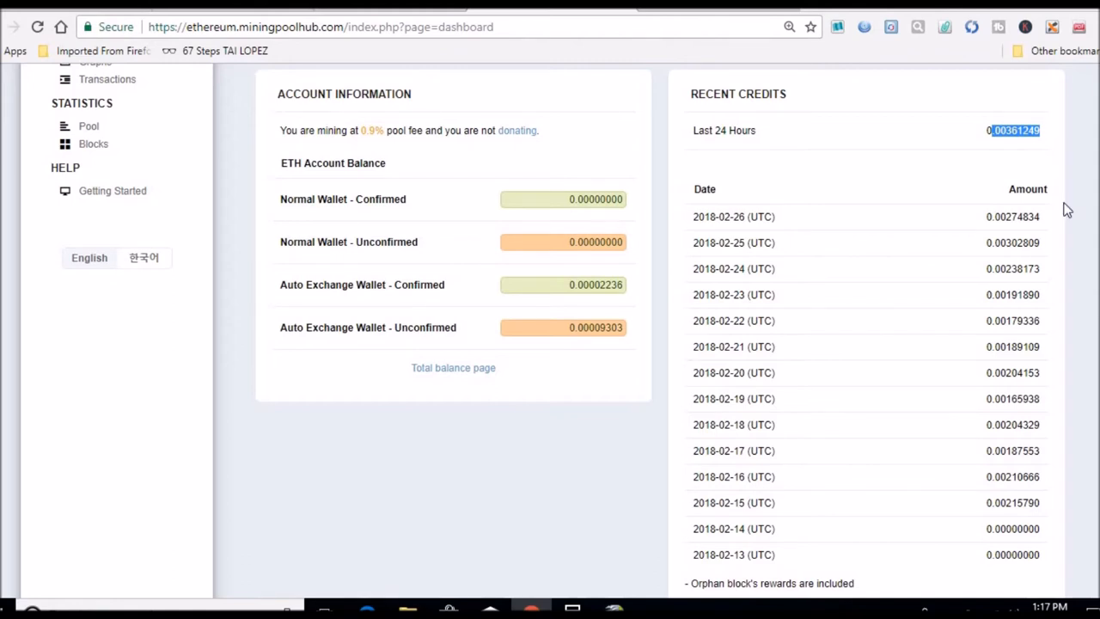
mouse_move(1012, 244)
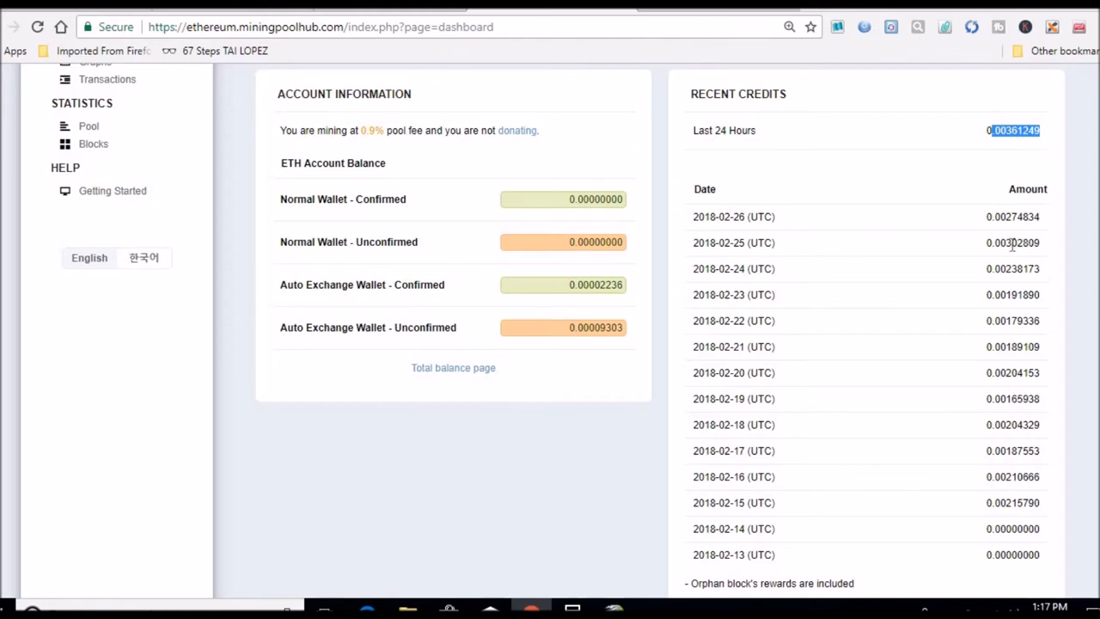
mouse_move(735, 242)
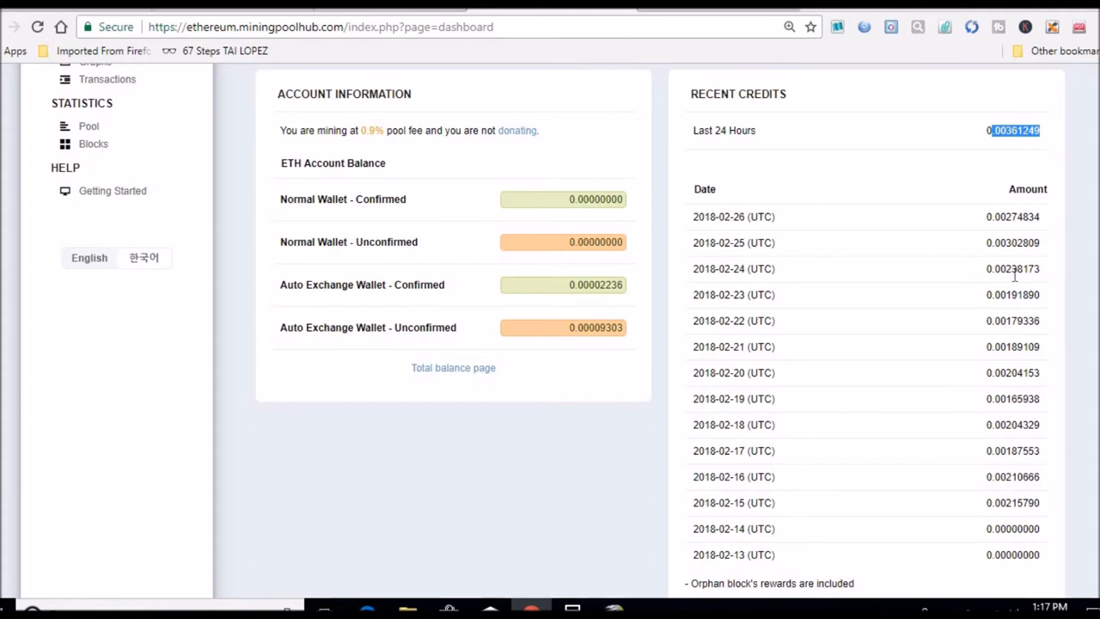
mouse_move(1014, 217)
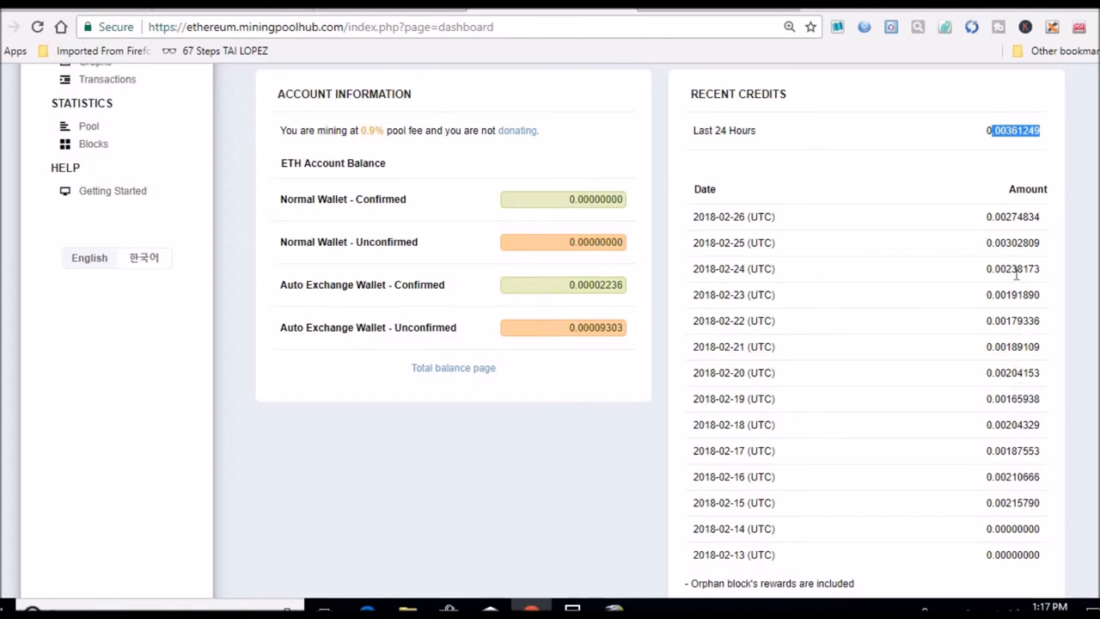
mouse_move(1016, 243)
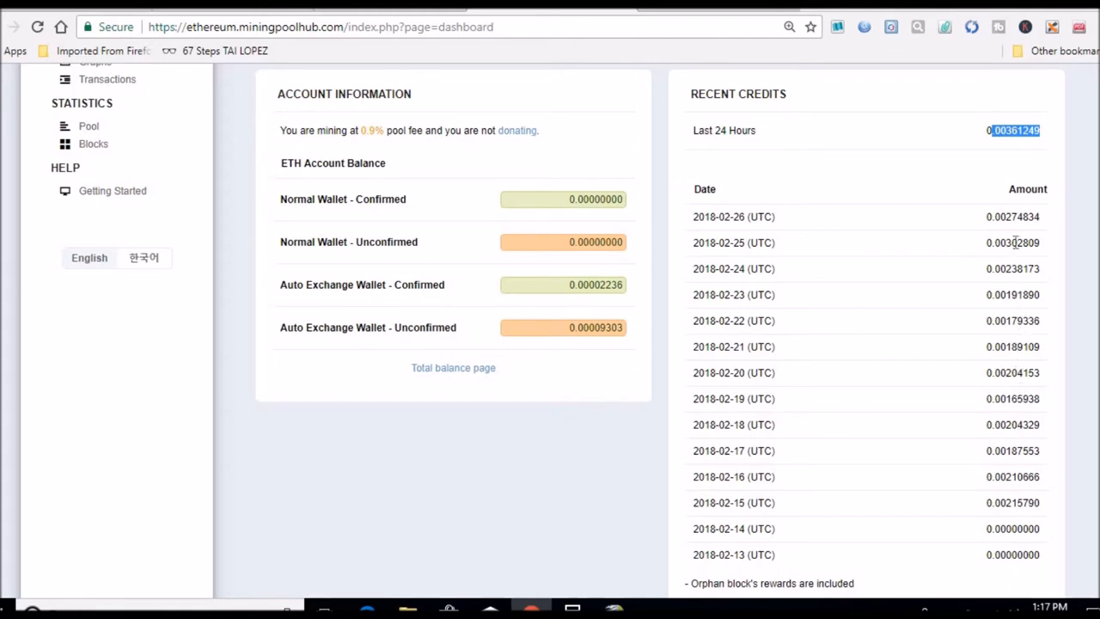
mouse_move(1007, 248)
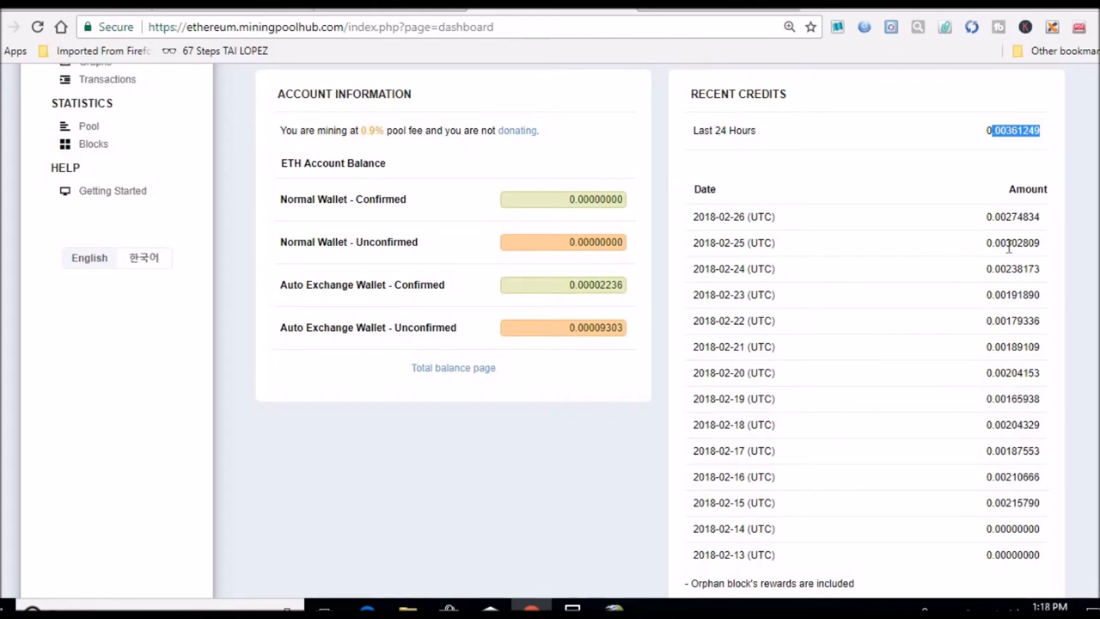
mouse_move(1007, 256)
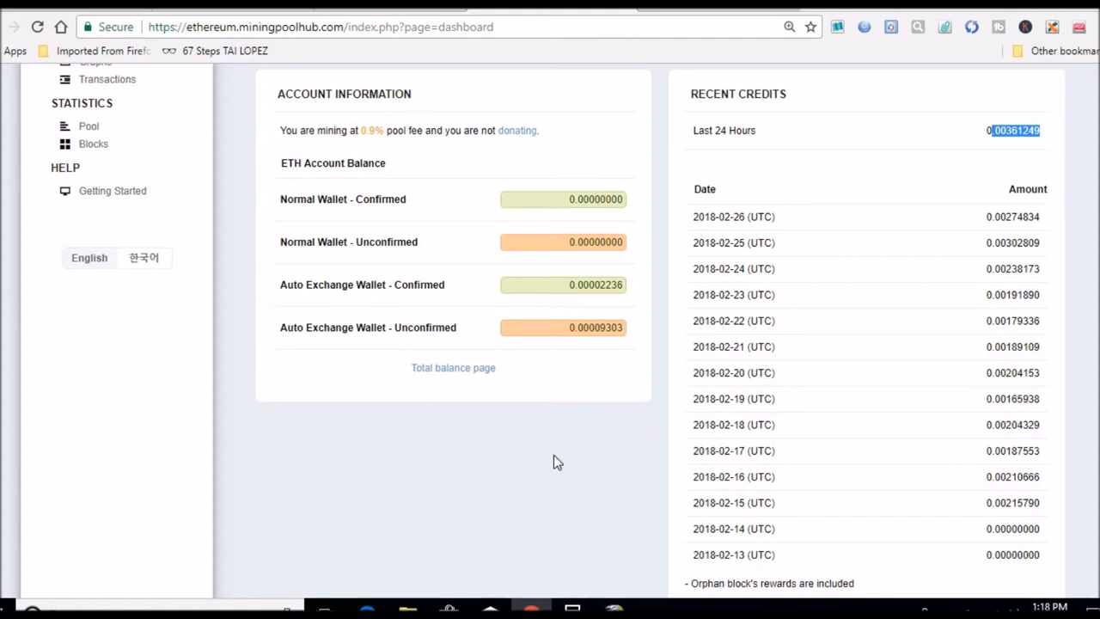
mouse_move(478, 438)
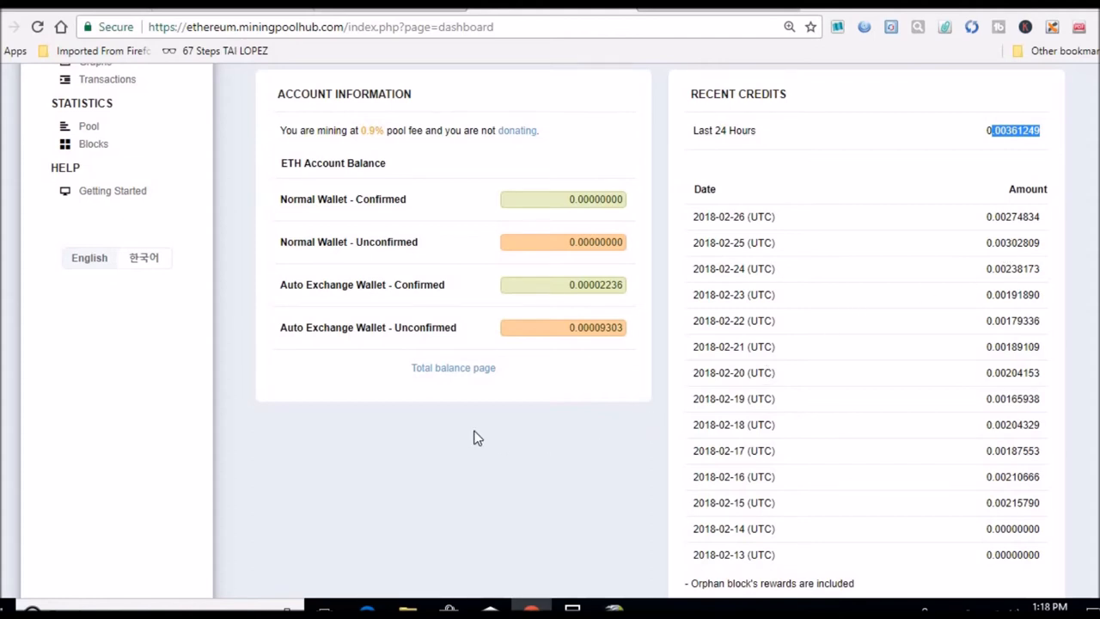
mouse_move(360, 144)
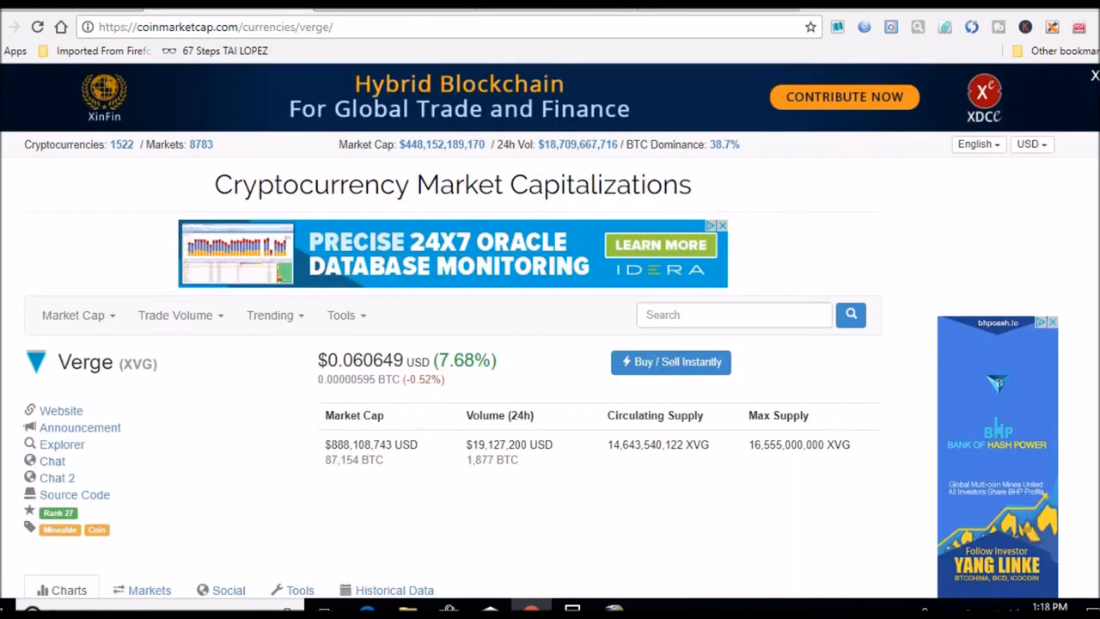
mouse_move(130, 77)
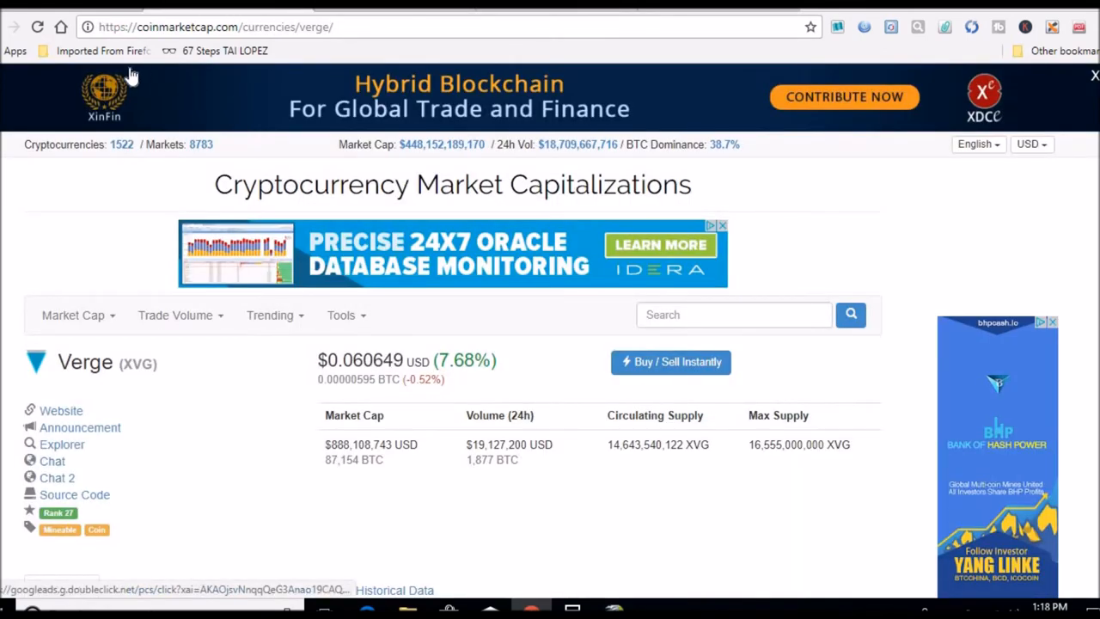
Refresh the Verge price and compute 569 × 0.06146 ≈ 34.97 USD in Calculator
left_click(38, 27)
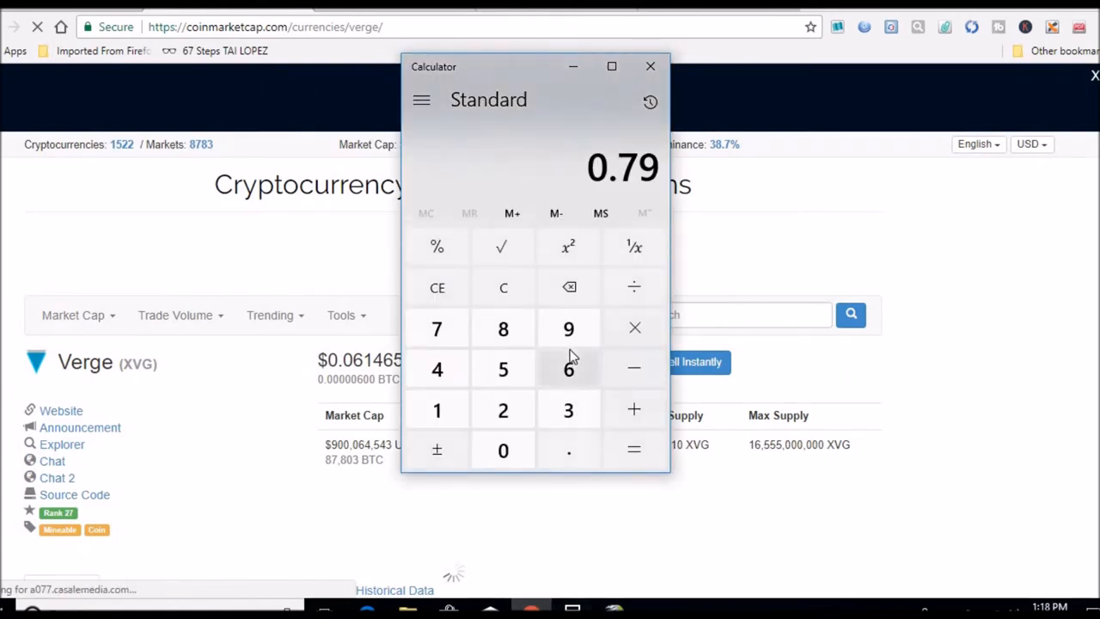
left_click(568, 367)
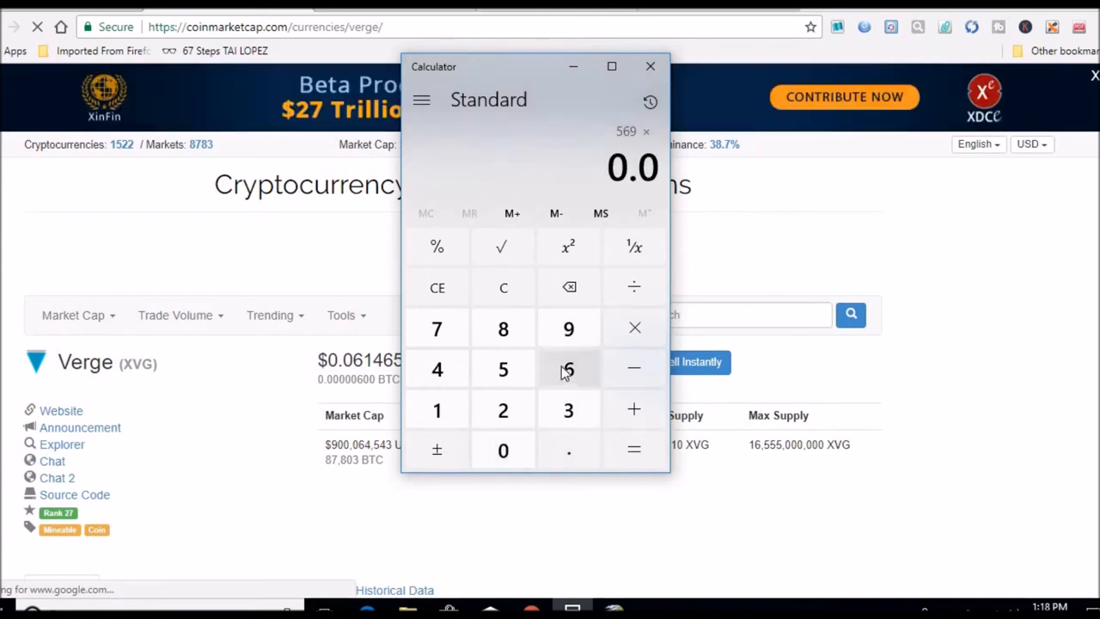
left_click(436, 409)
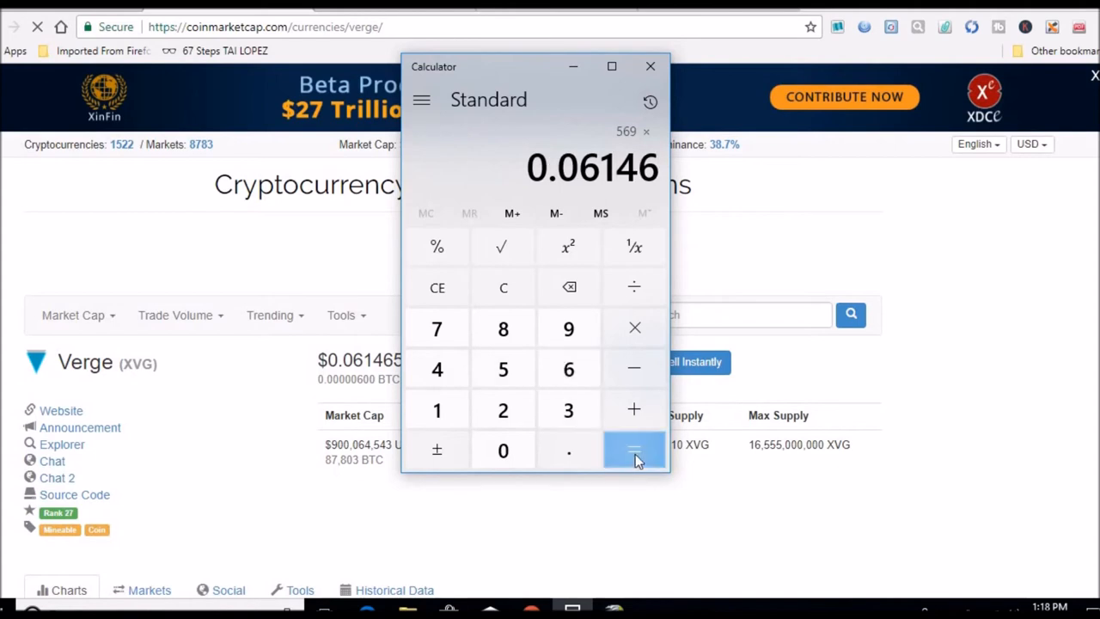
left_click(634, 450)
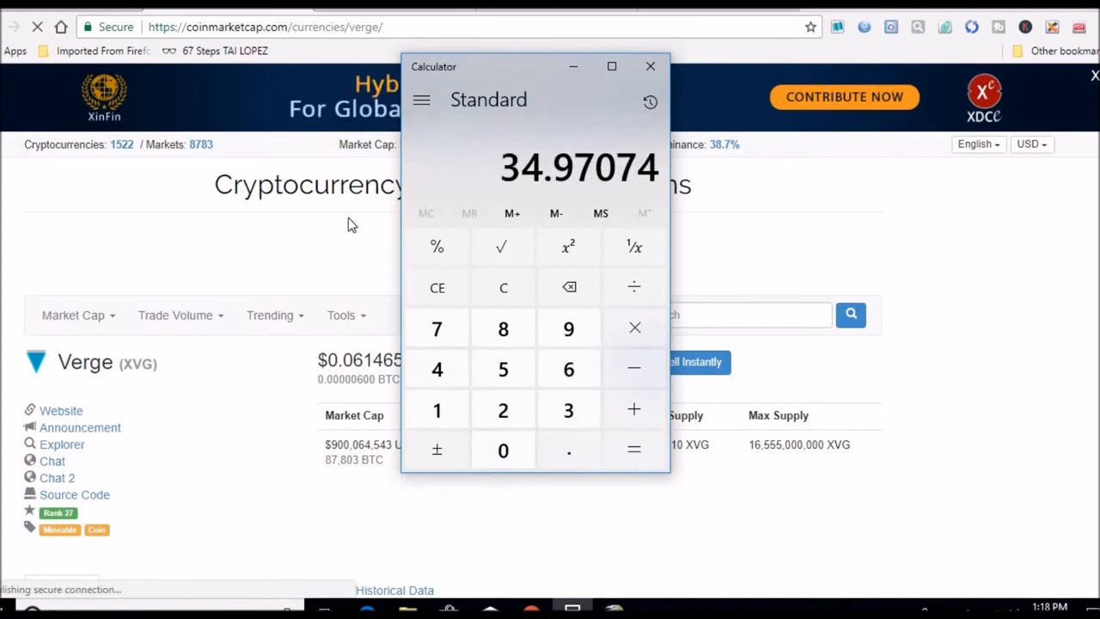
left_click(649, 66)
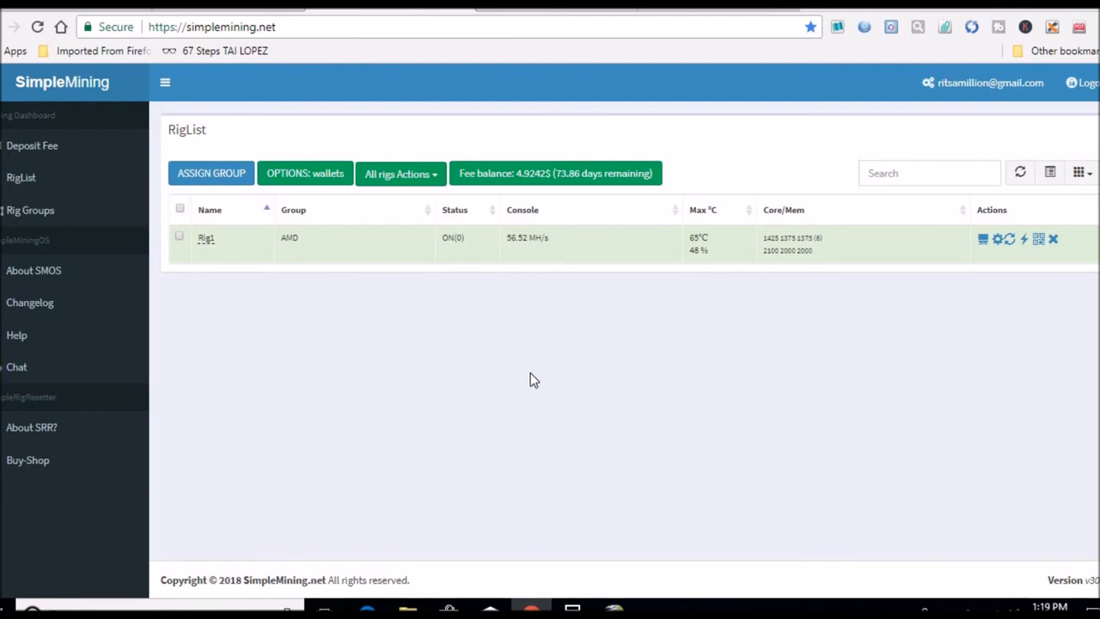
mouse_move(536, 312)
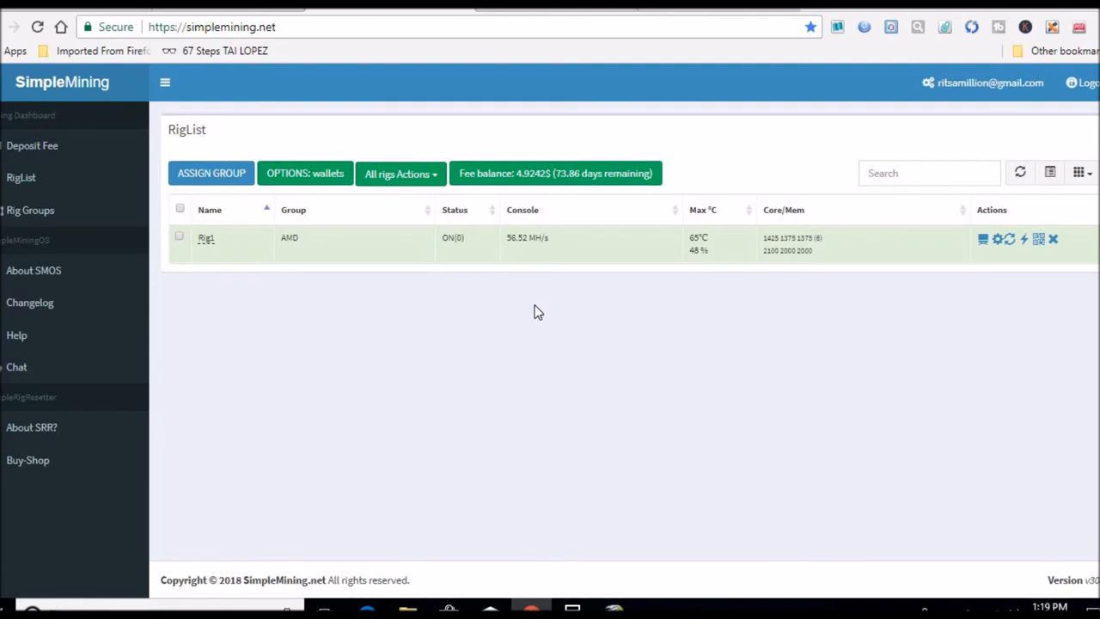
mouse_move(516, 300)
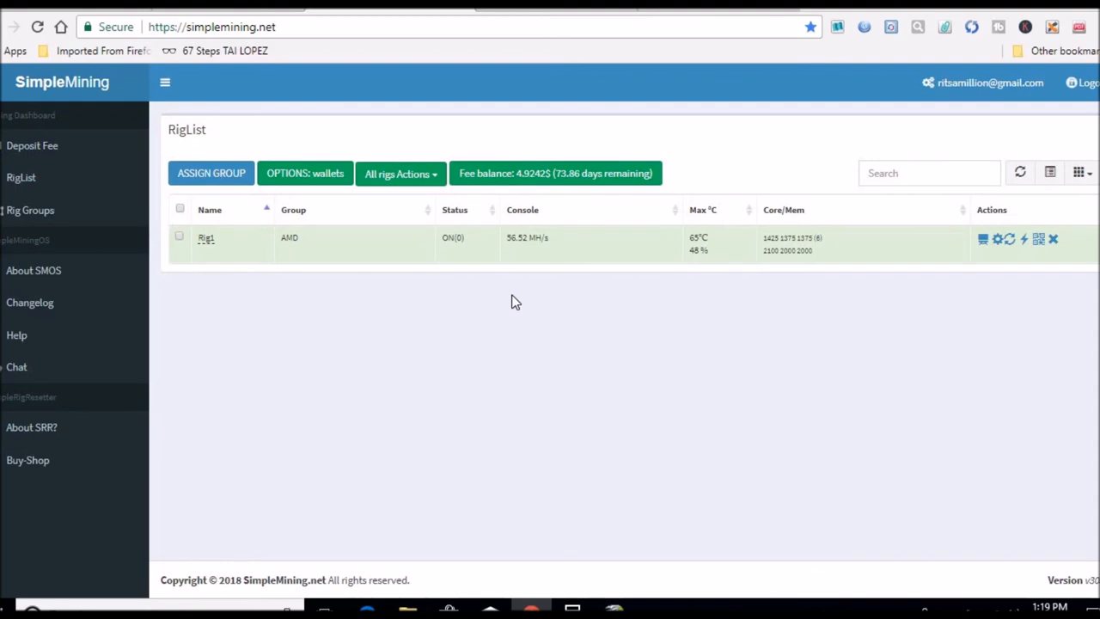
mouse_move(451, 210)
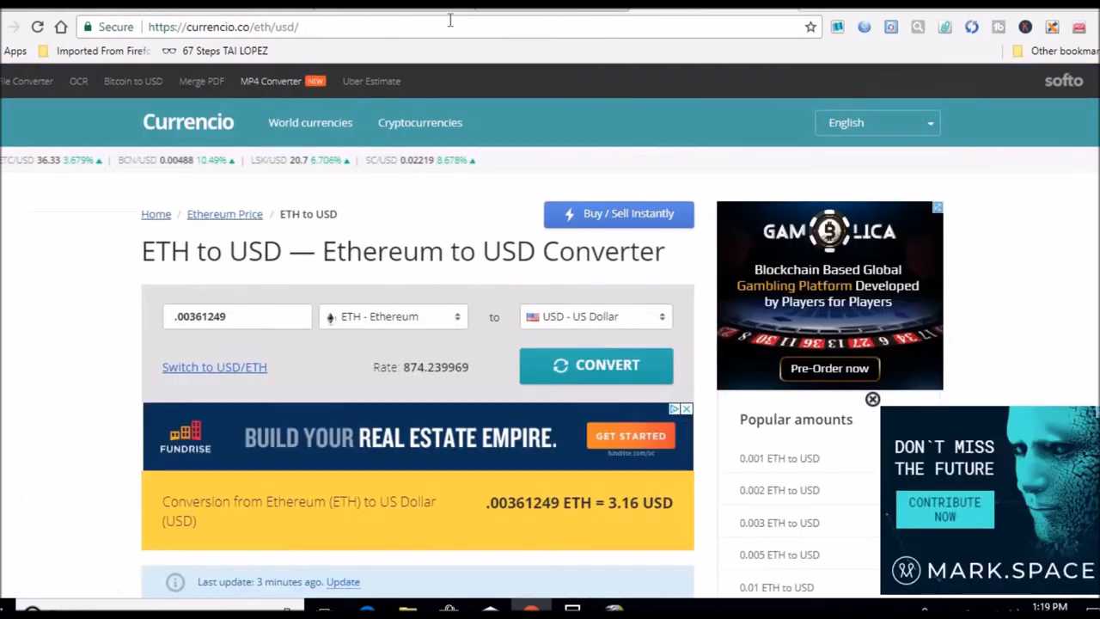
Search Google for 'octominer' and go to the Octominer Crypto Mining site
left_click(223, 27)
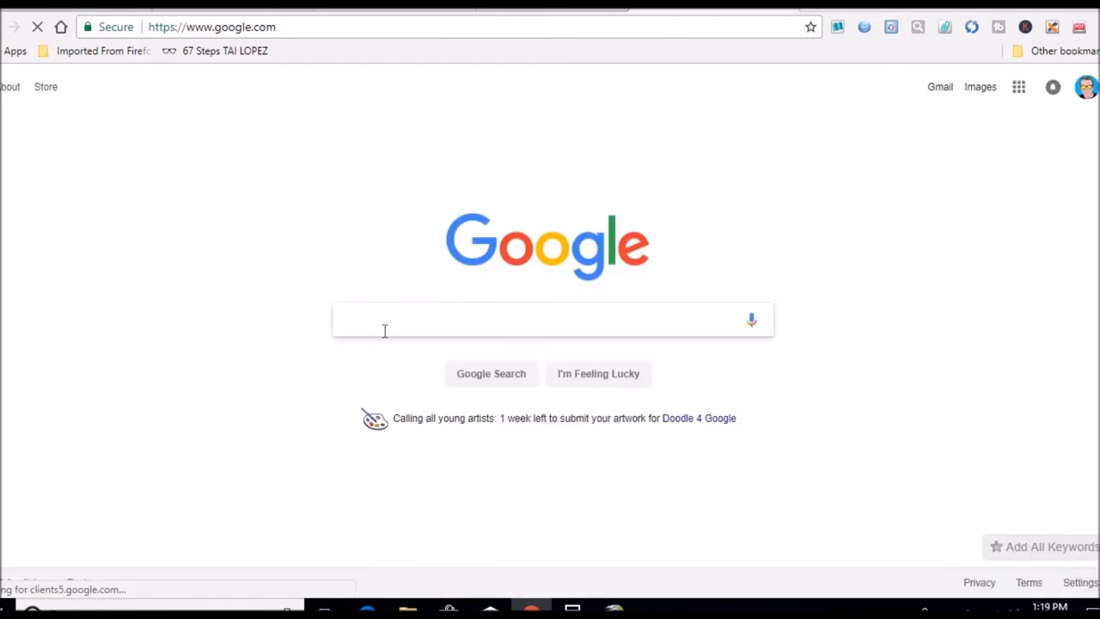
type("oc")
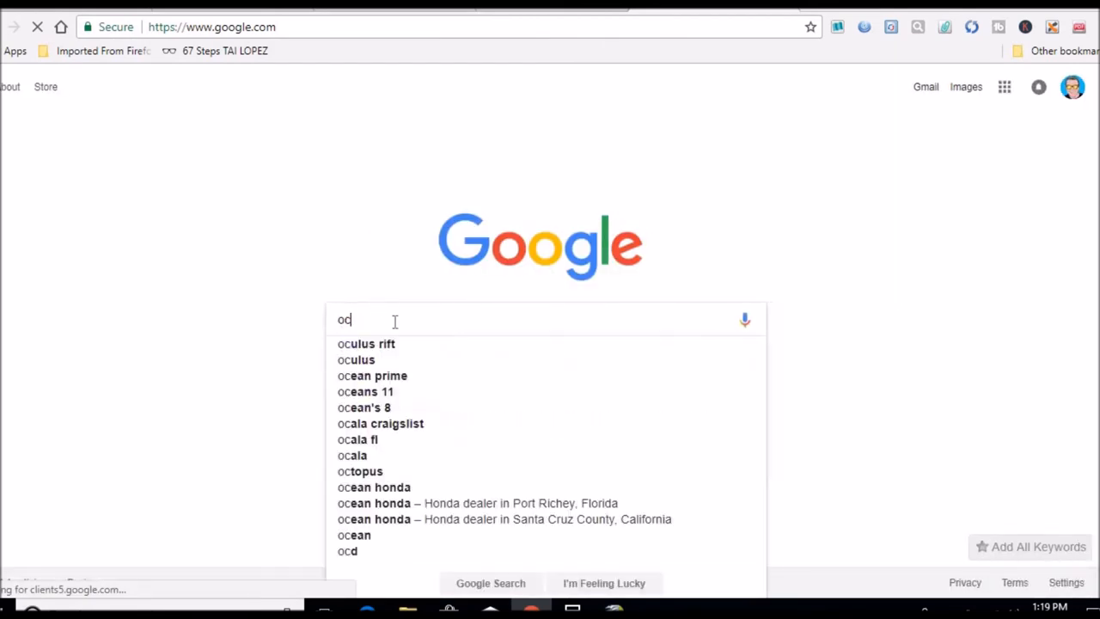
type("ctominer")
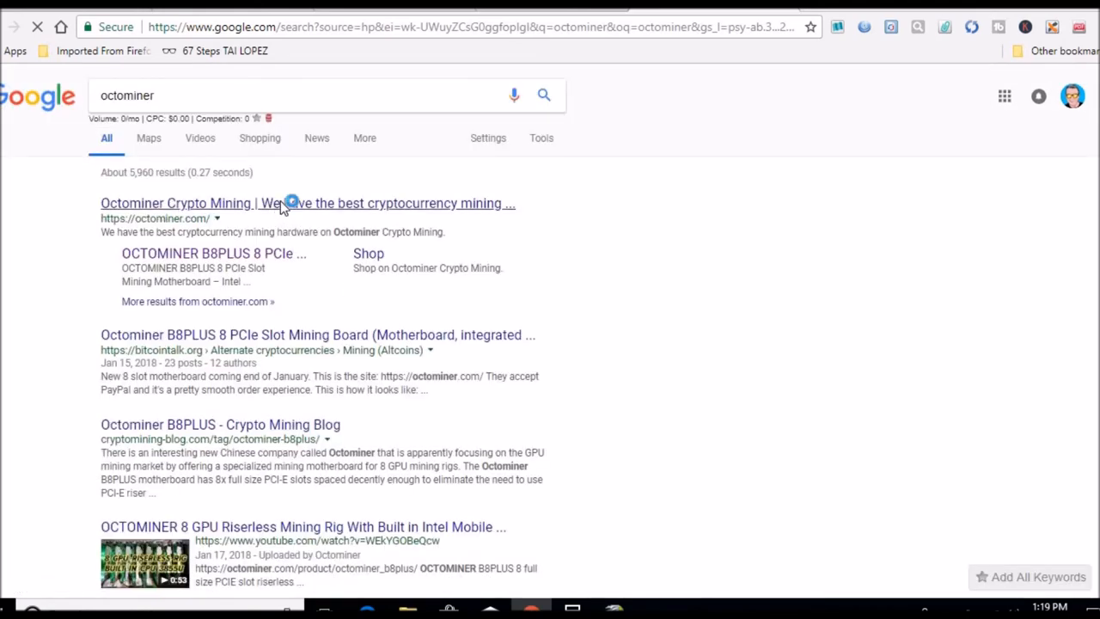
left_click(306, 203)
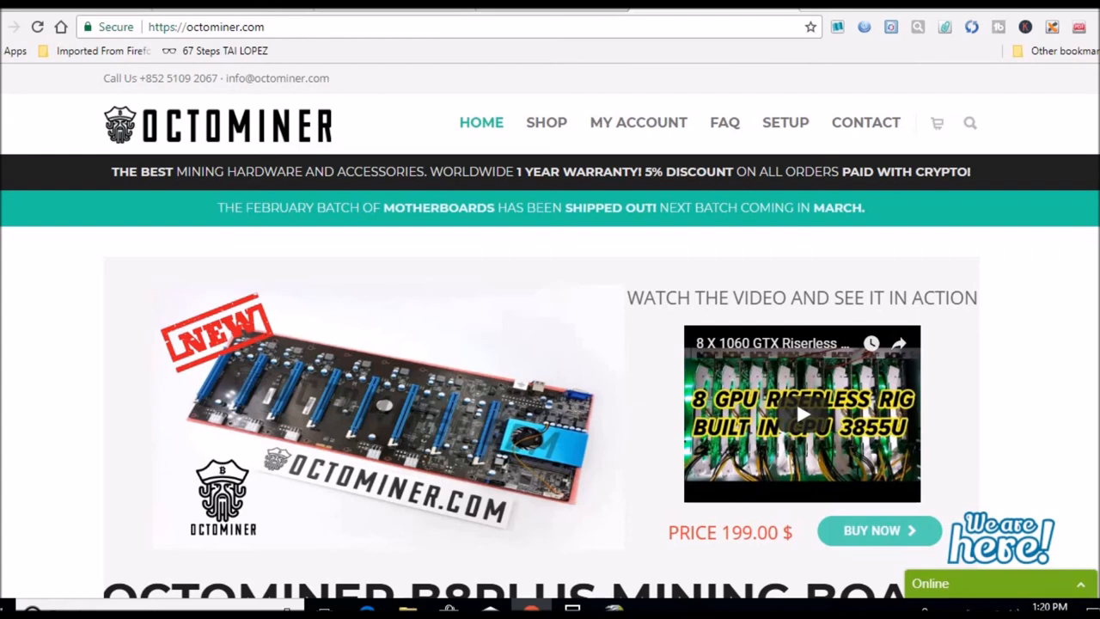
scroll("down", 3)
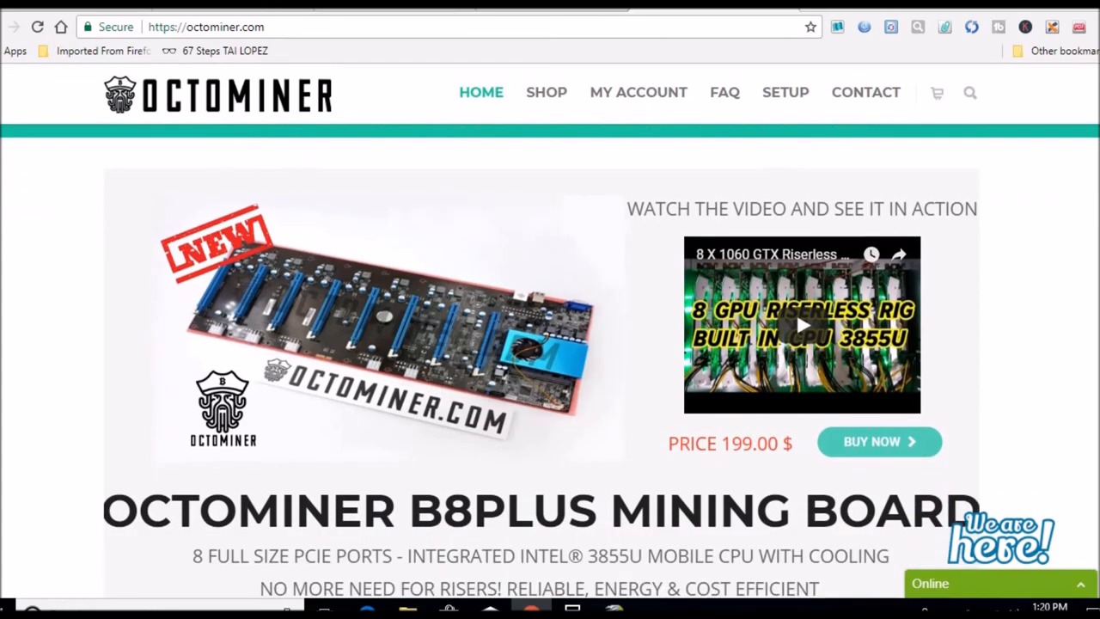
scroll("down", 3)
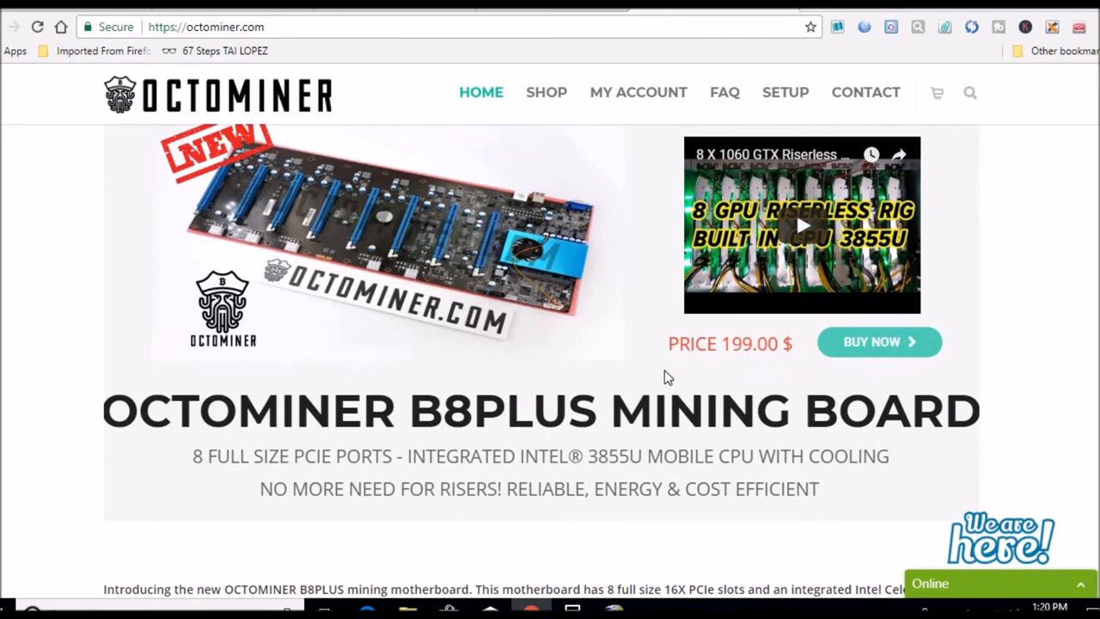
mouse_move(563, 417)
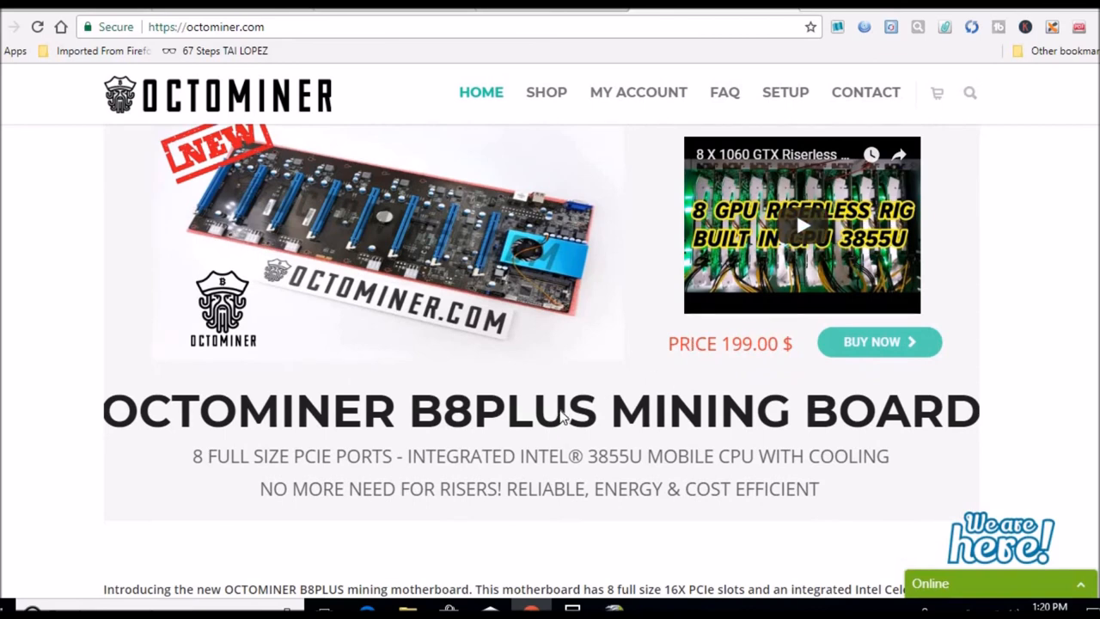
mouse_move(1069, 162)
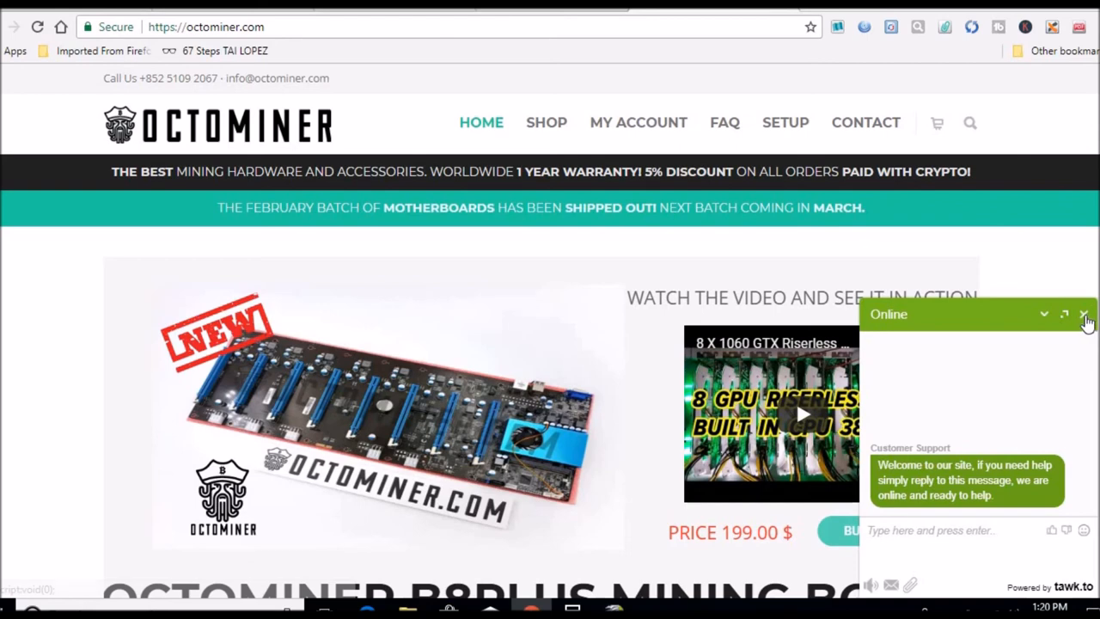
left_click(1084, 314)
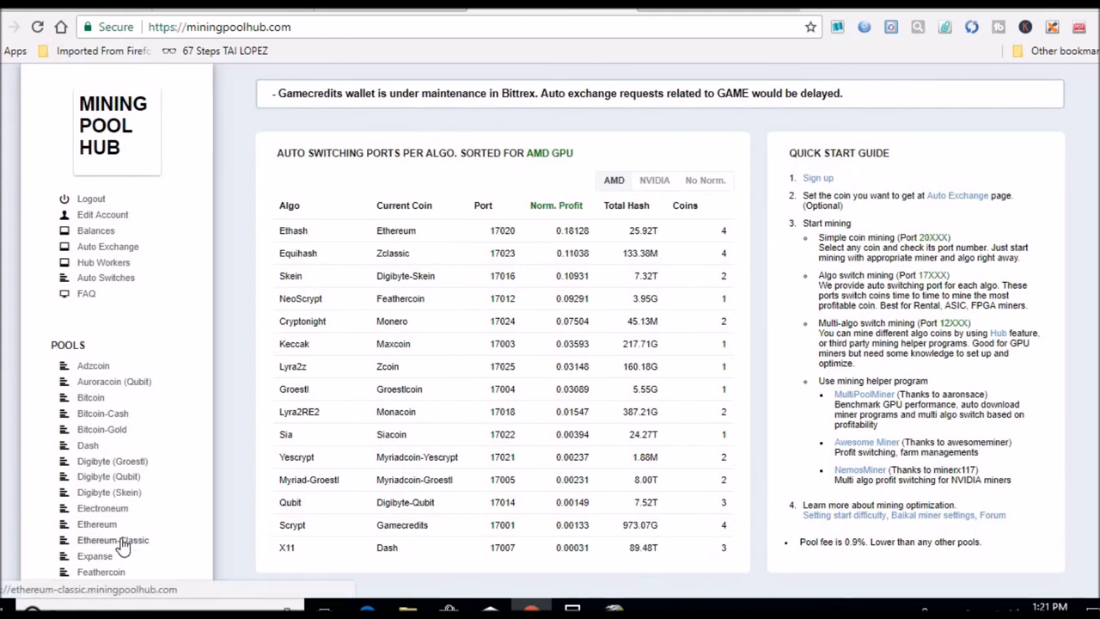
Select the 0.00421743 ETC last-24-hours credit on the Ethereum Classic dashboard
left_click(114, 540)
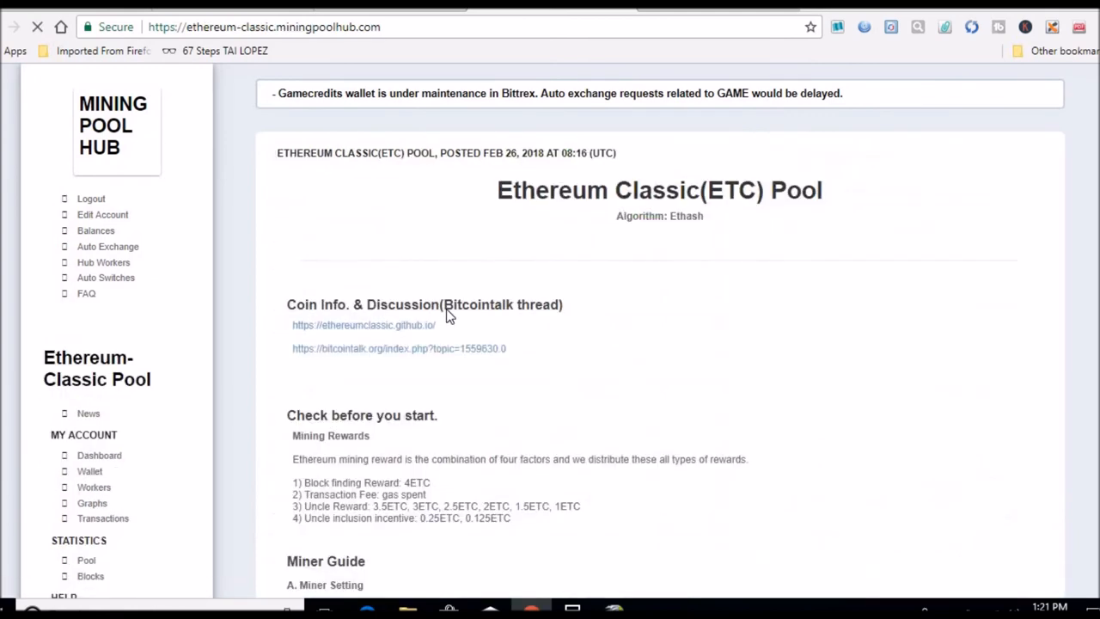
mouse_move(100, 454)
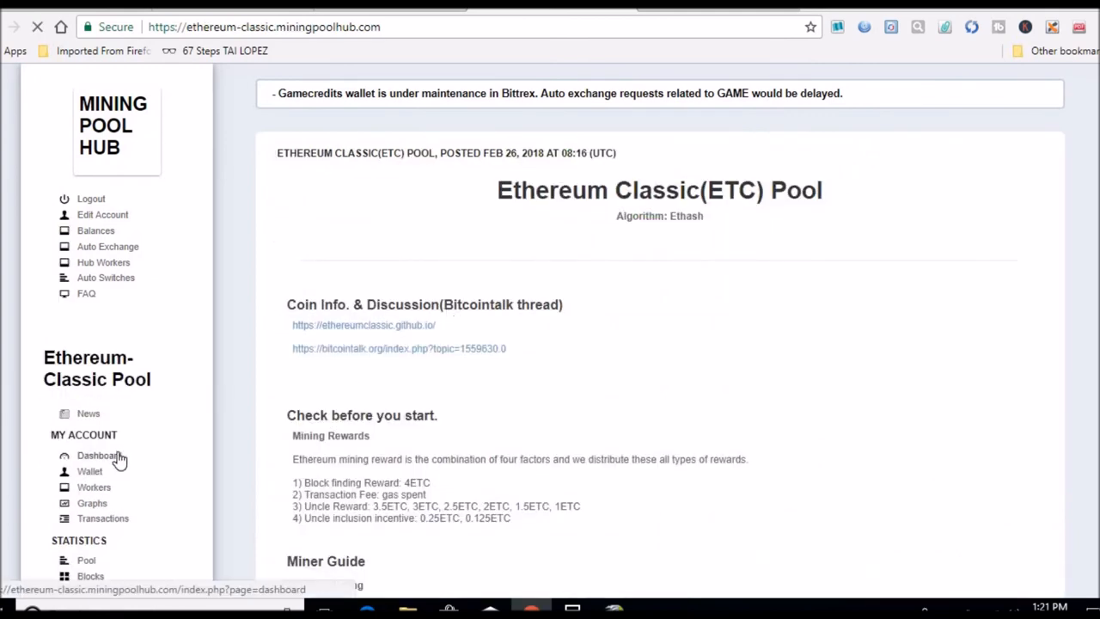
left_click(100, 453)
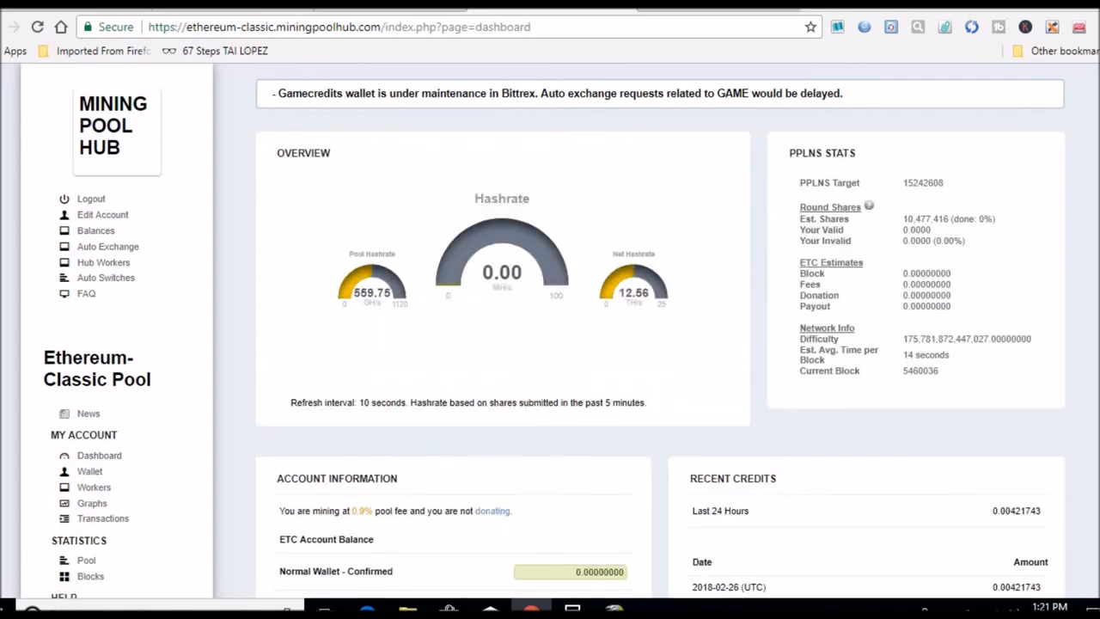
scroll("down", 3)
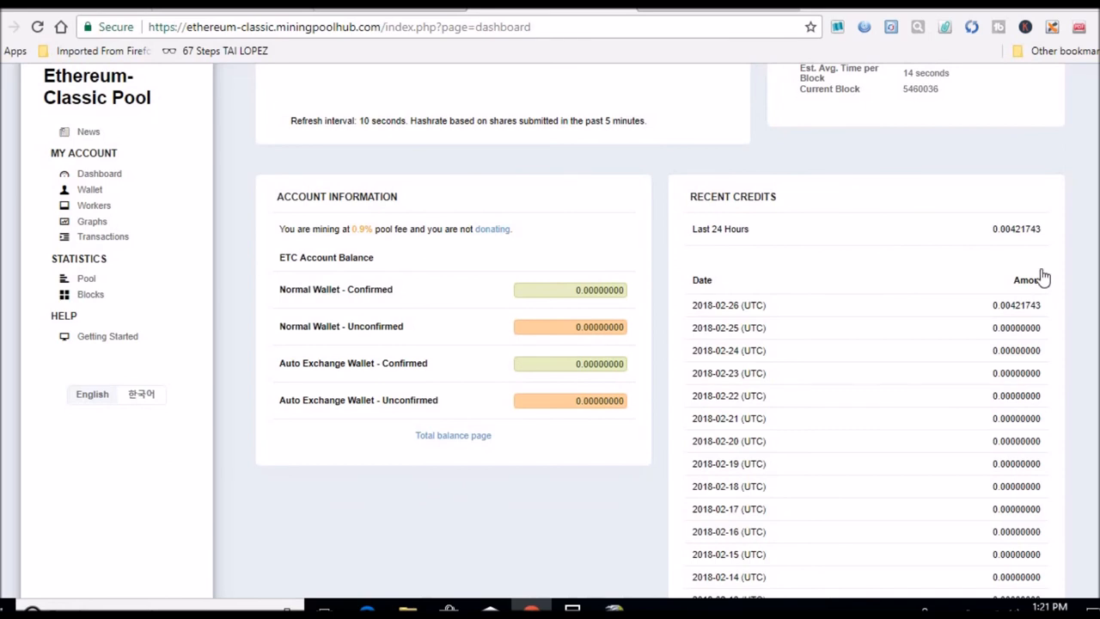
double_click(1023, 306)
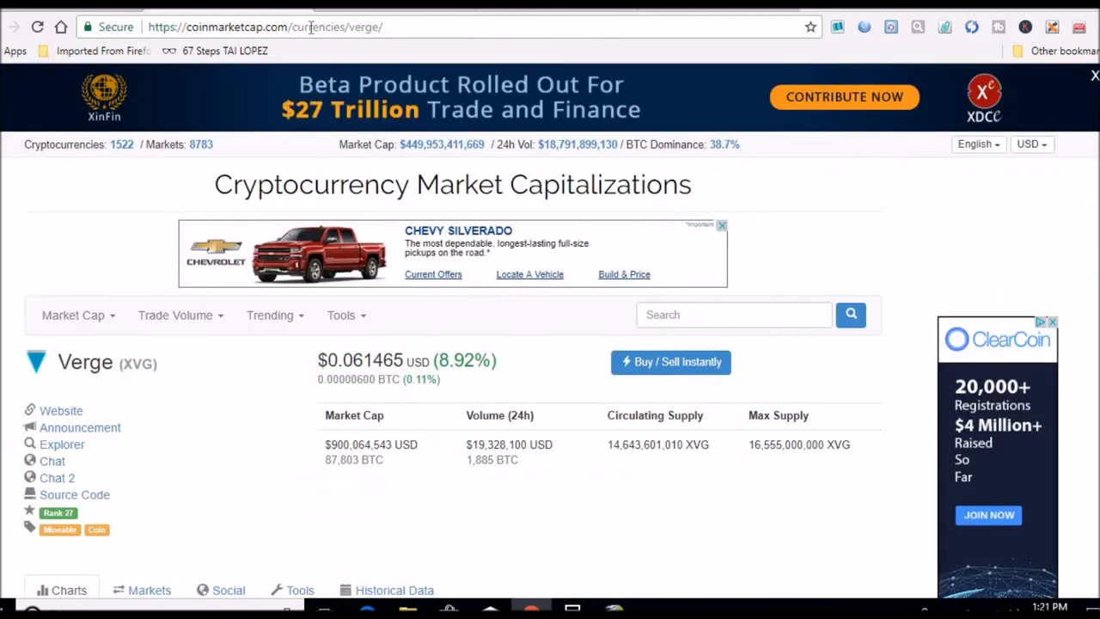
Search Google for '.00421743 etc to usd' and go to Currencio's ETC-to-USD converter
type("google.com")
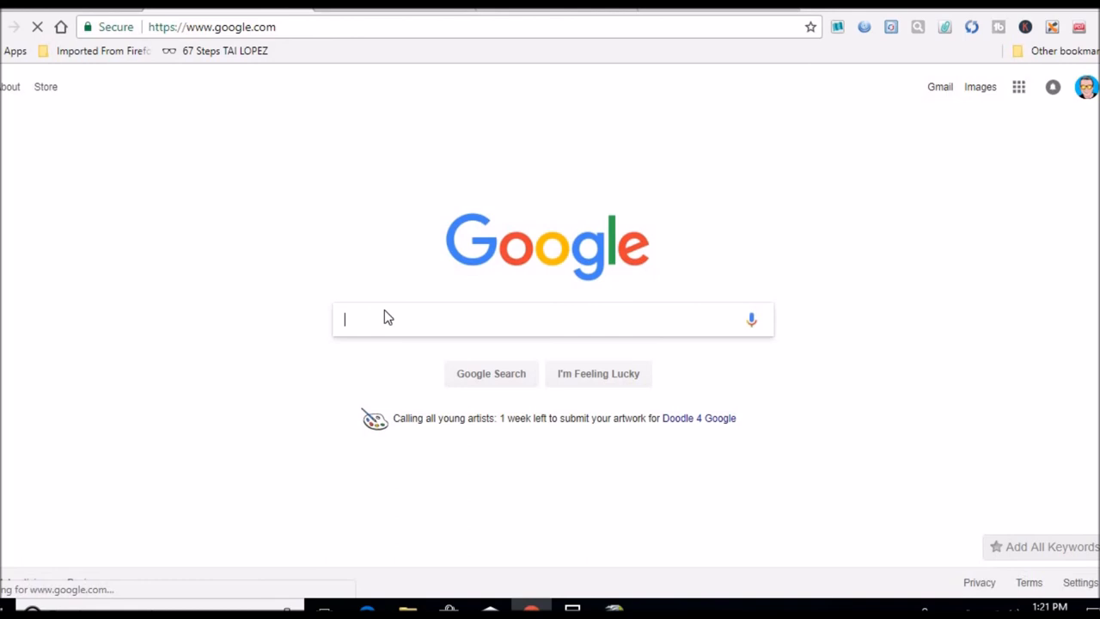
type("00421743")
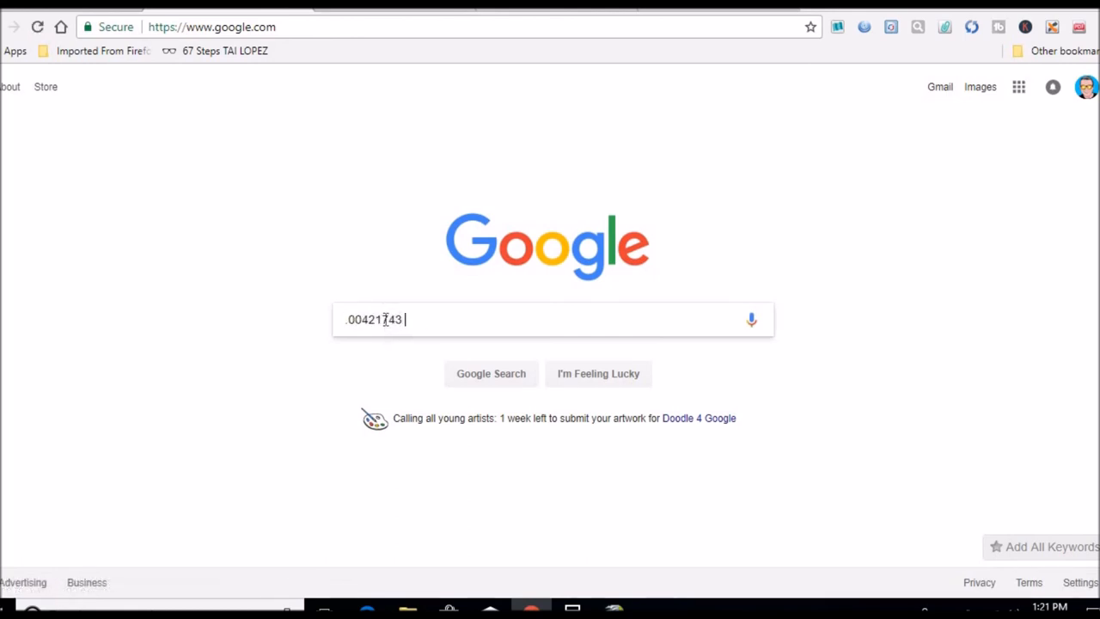
type("etc to usd")
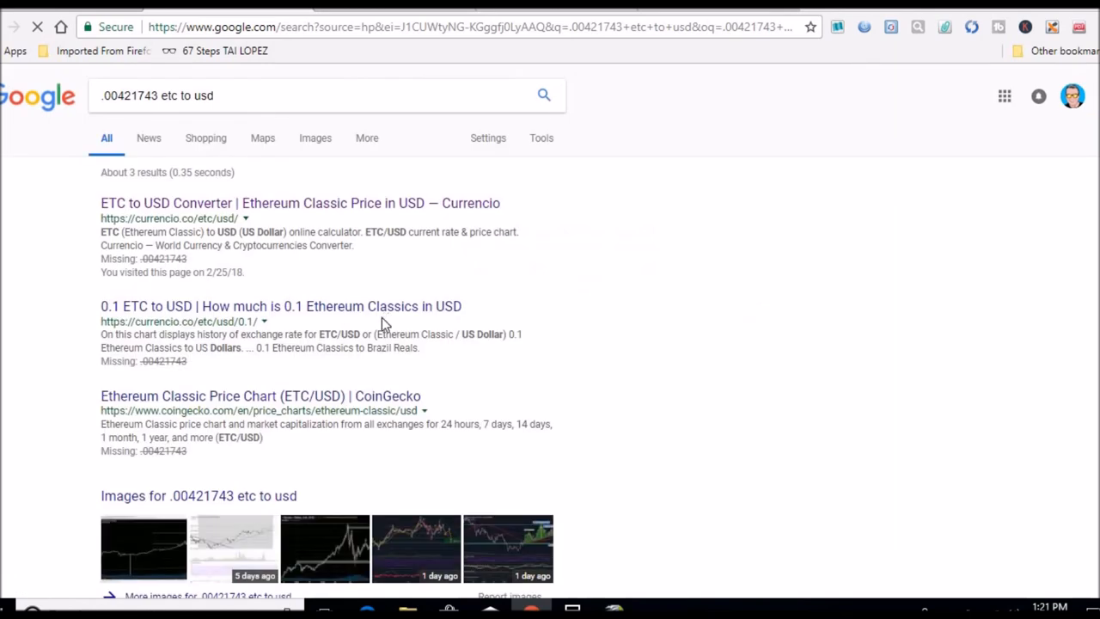
mouse_move(316, 203)
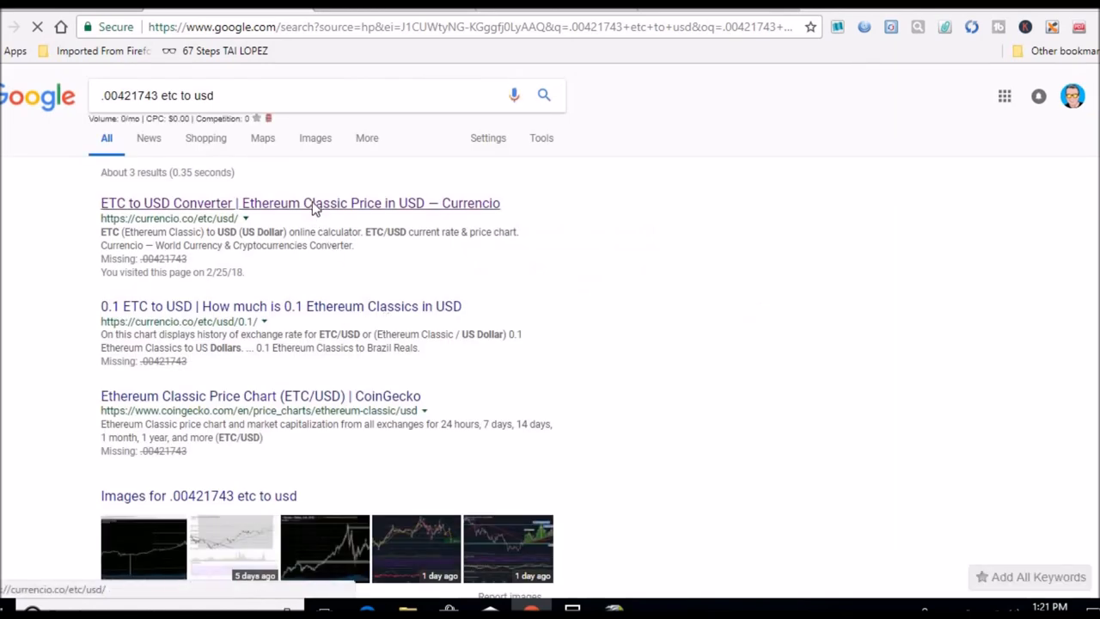
left_click(299, 203)
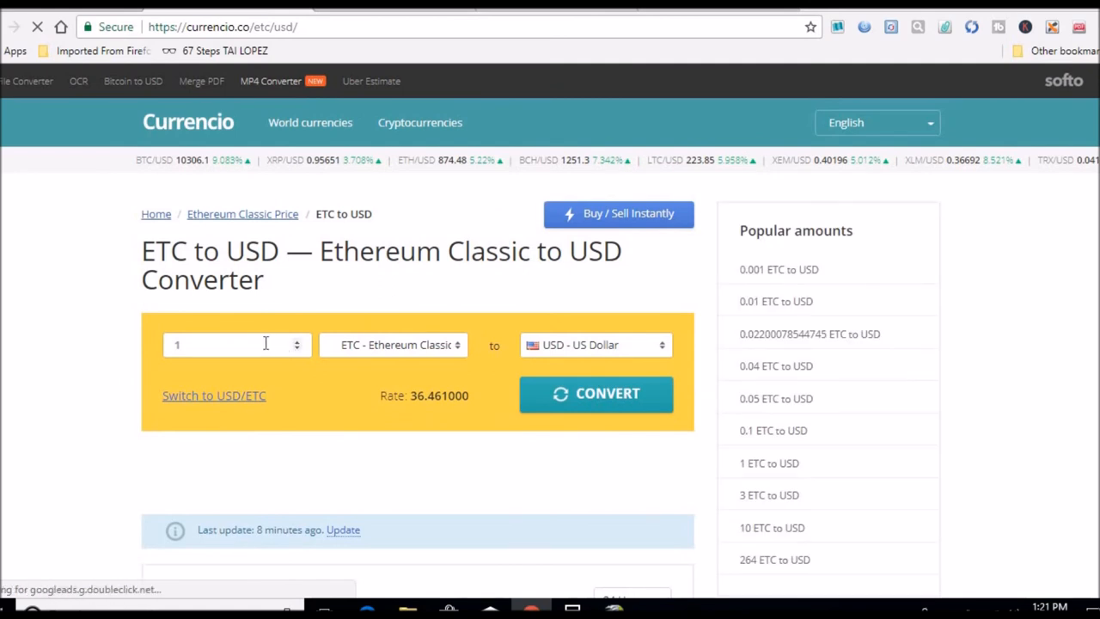
Convert .00421743 ETC to US dollars at the 36.461 rate
type(".00421743")
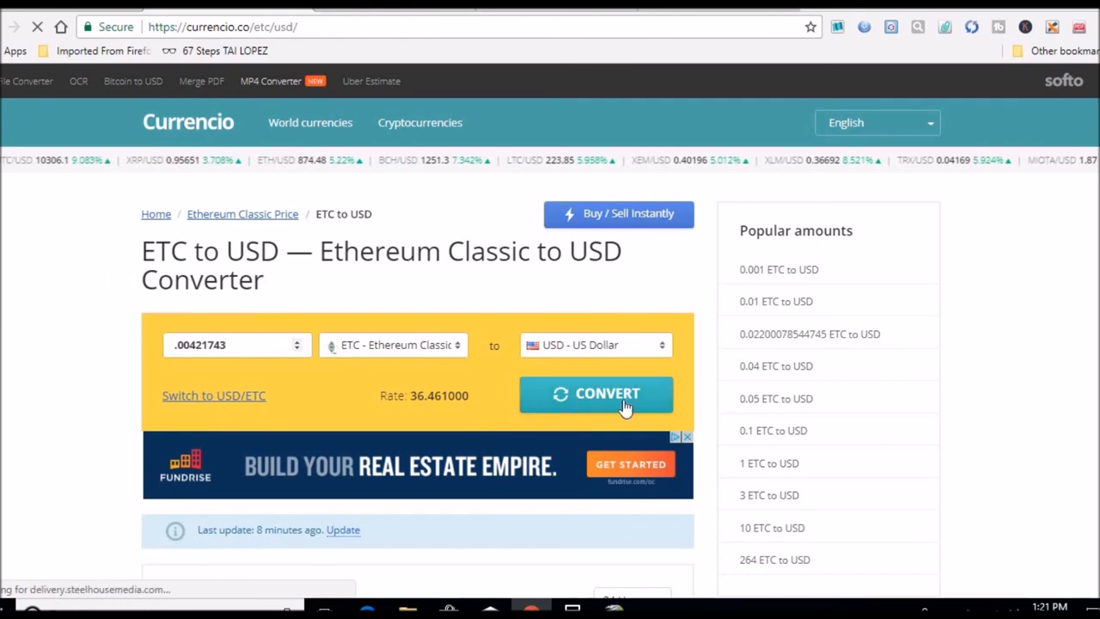
left_click(238, 344)
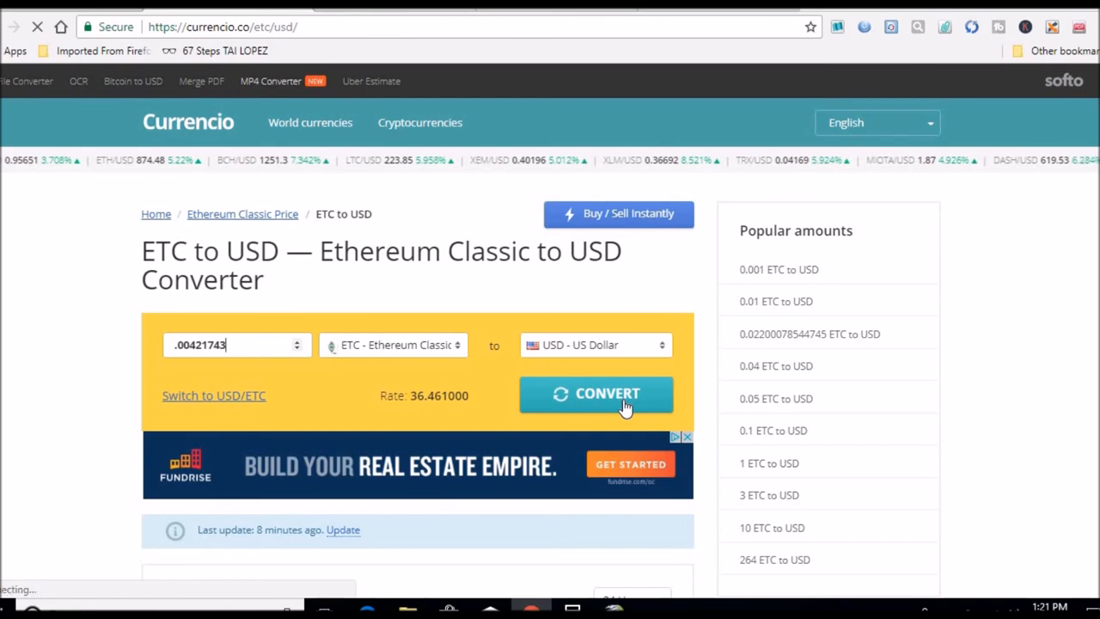
left_click(596, 394)
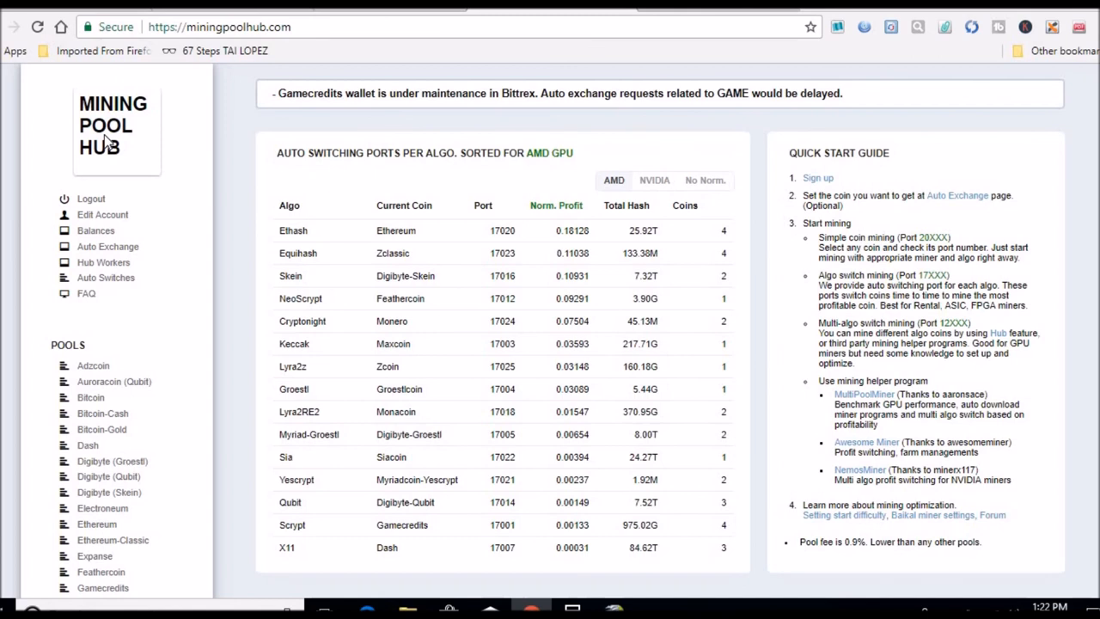
mouse_move(106, 144)
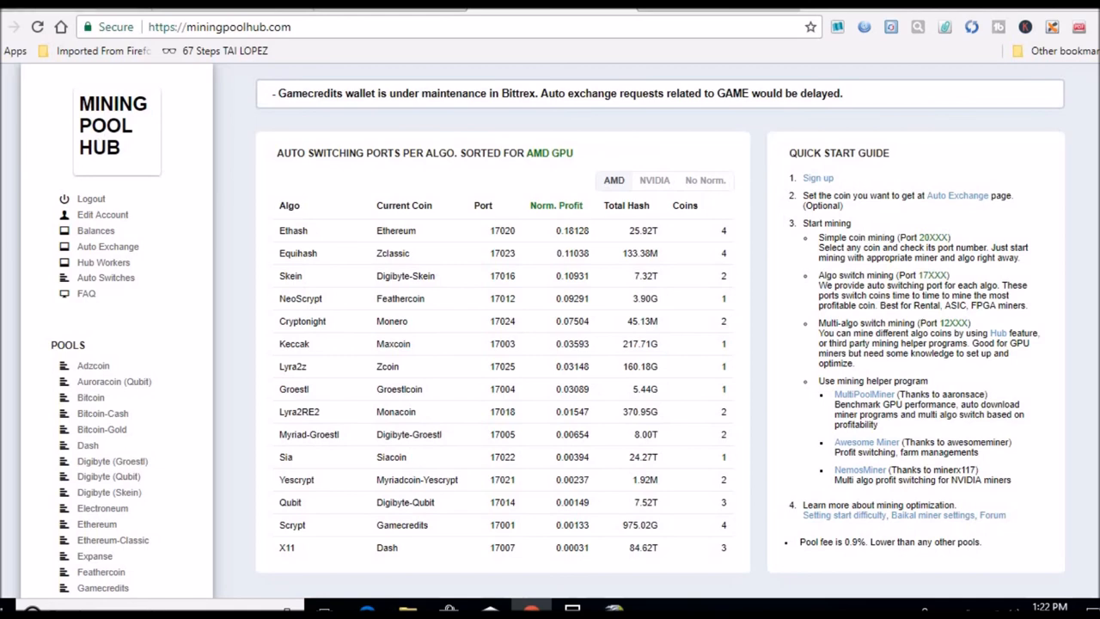